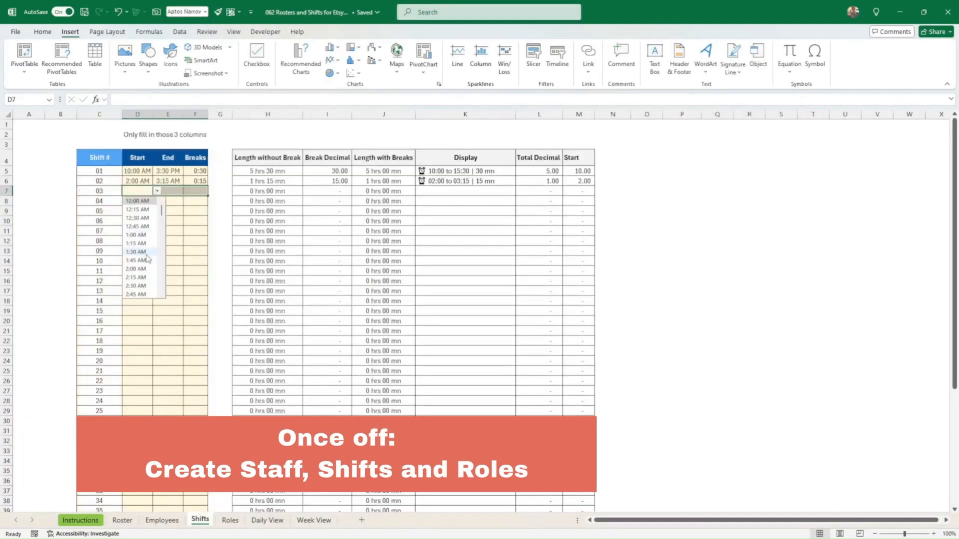
# Preview the Shifts, Roster and Daily View sheets before switching to the Instructions user guide
pyautogui.click(122, 520)
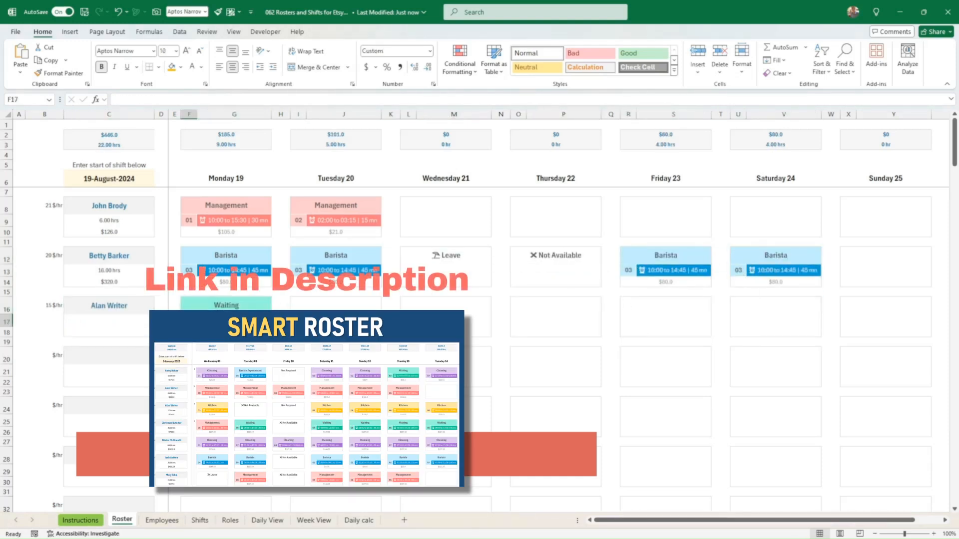
pyautogui.click(267, 520)
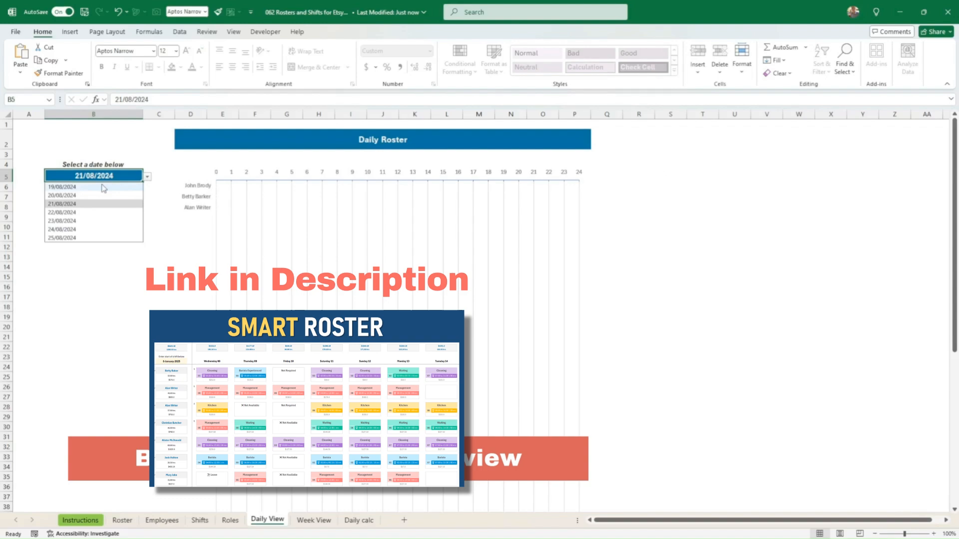
pyautogui.click(313, 521)
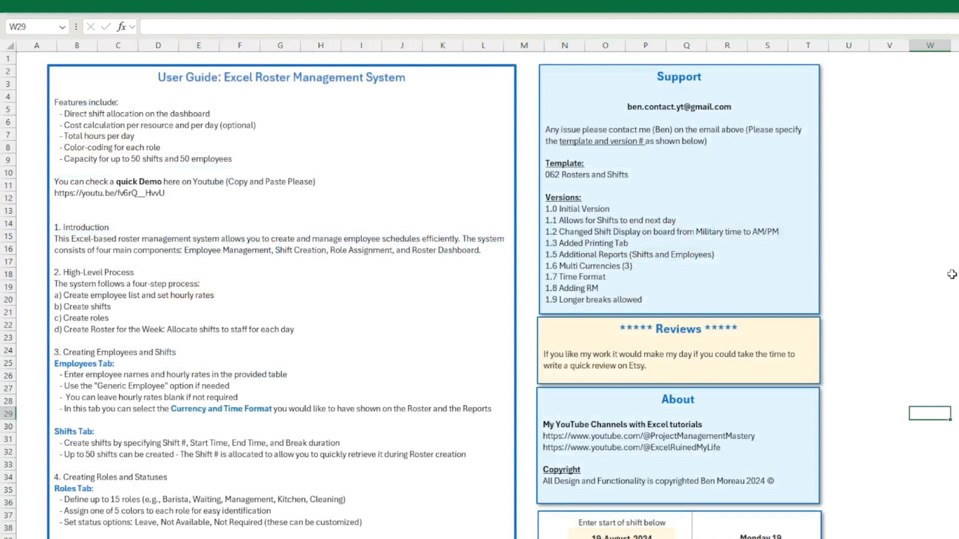
pyautogui.moveTo(927, 248)
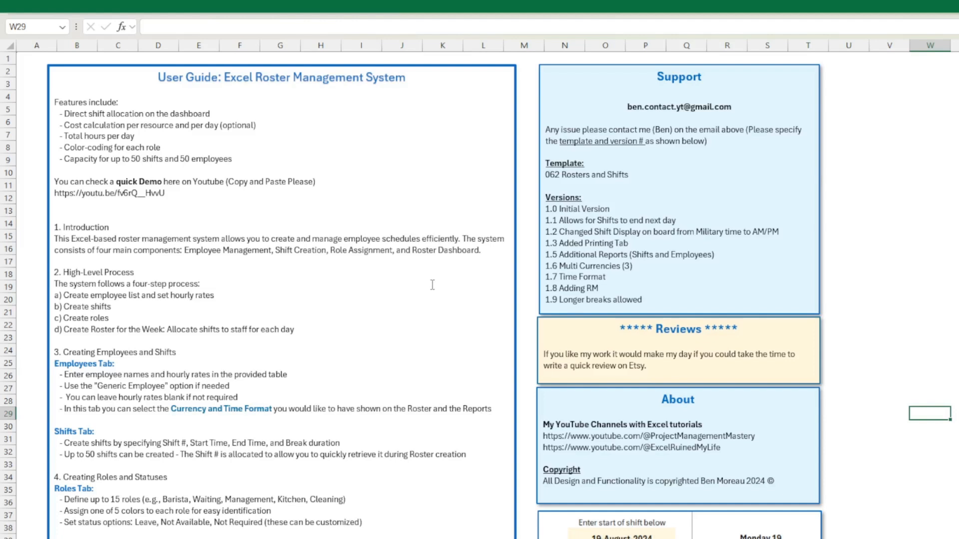
pyautogui.moveTo(620, 196)
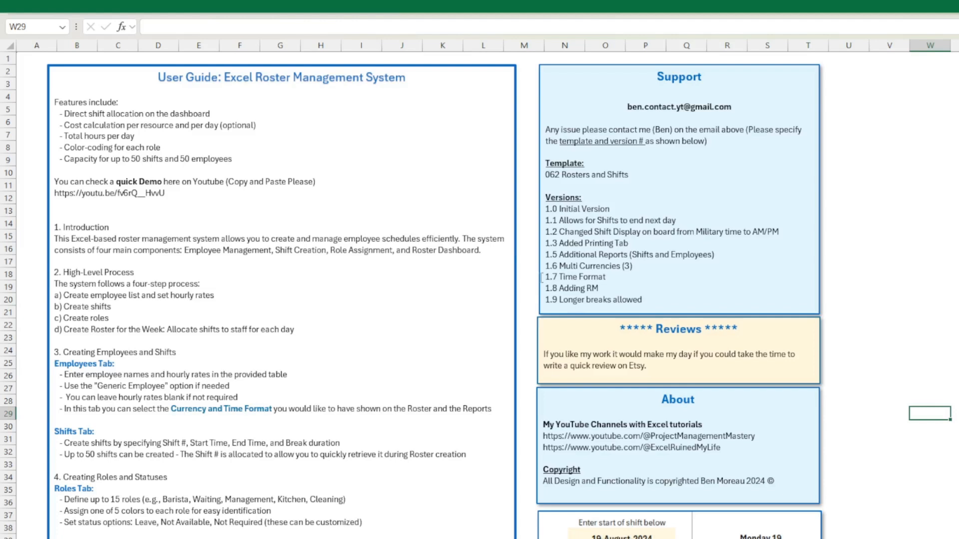
pyautogui.moveTo(545, 219)
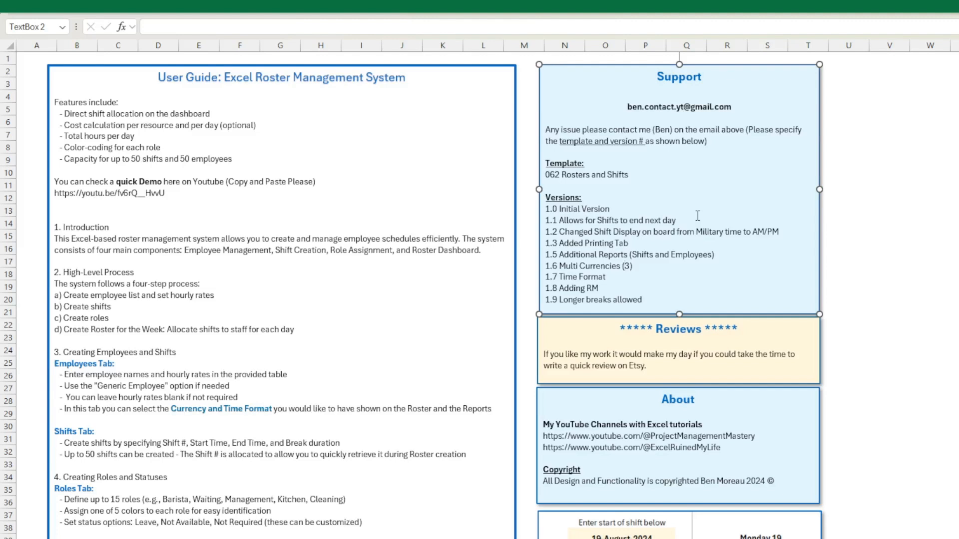
pyautogui.moveTo(543, 298)
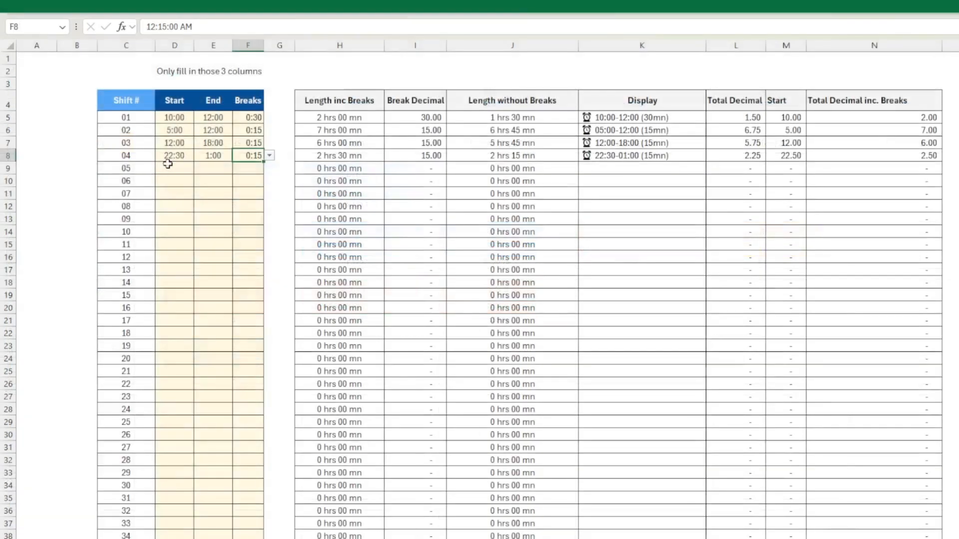
# Inspect shift 04's overnight start 22:30, end 1:00 and its calculated length
pyautogui.click(173, 155)
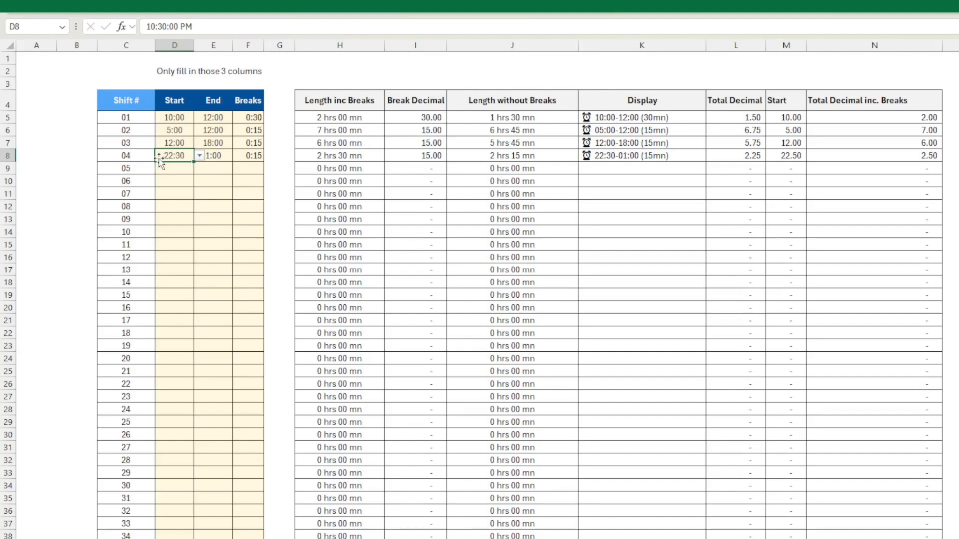
pyautogui.click(213, 155)
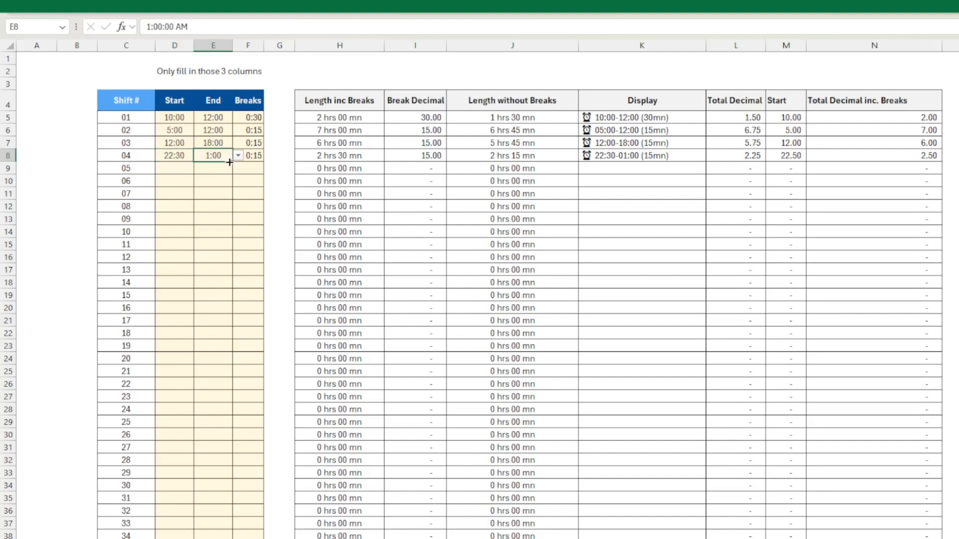
pyautogui.moveTo(181, 161)
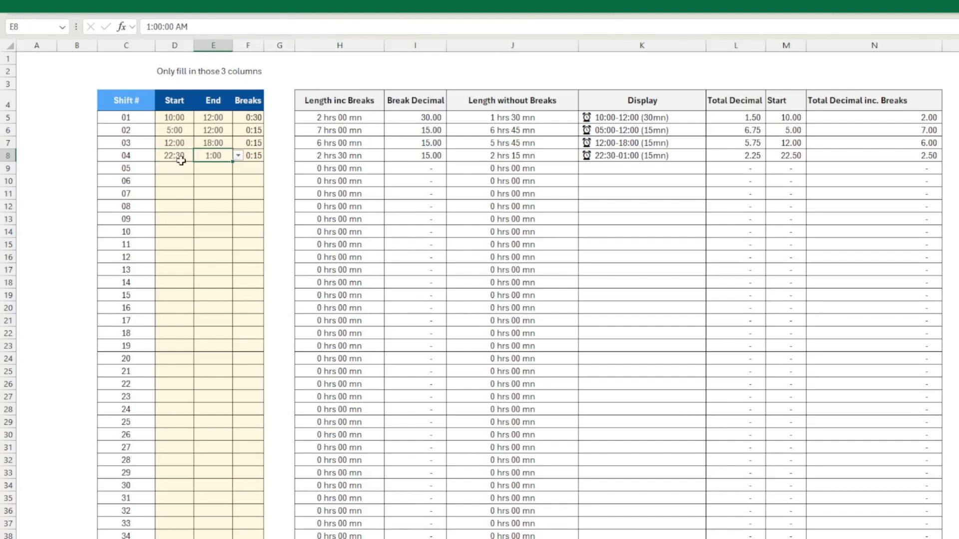
pyautogui.click(174, 155)
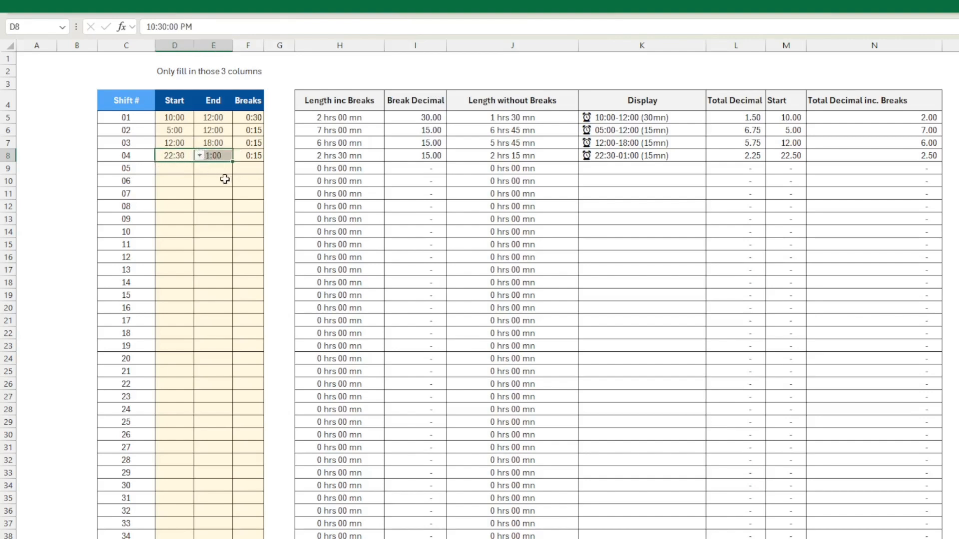
pyautogui.click(212, 180)
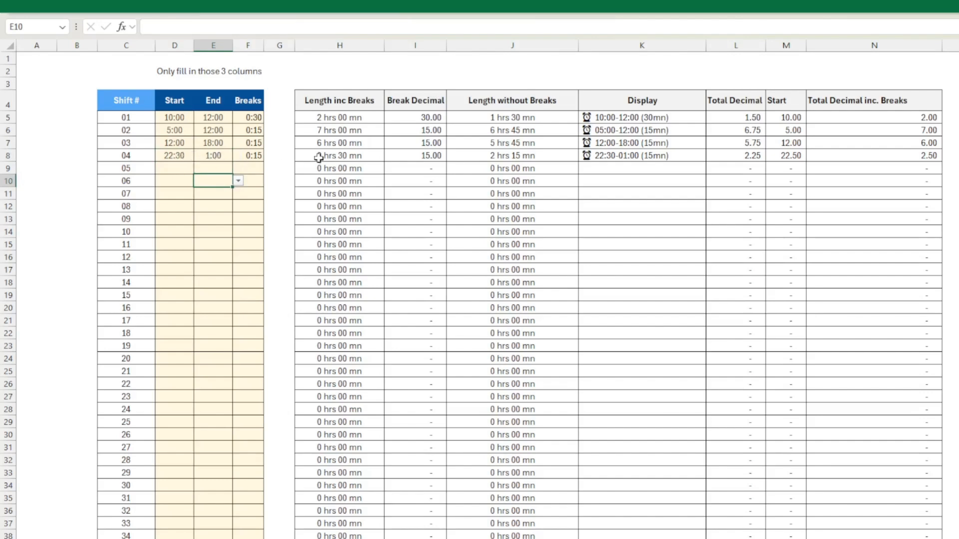
pyautogui.click(339, 155)
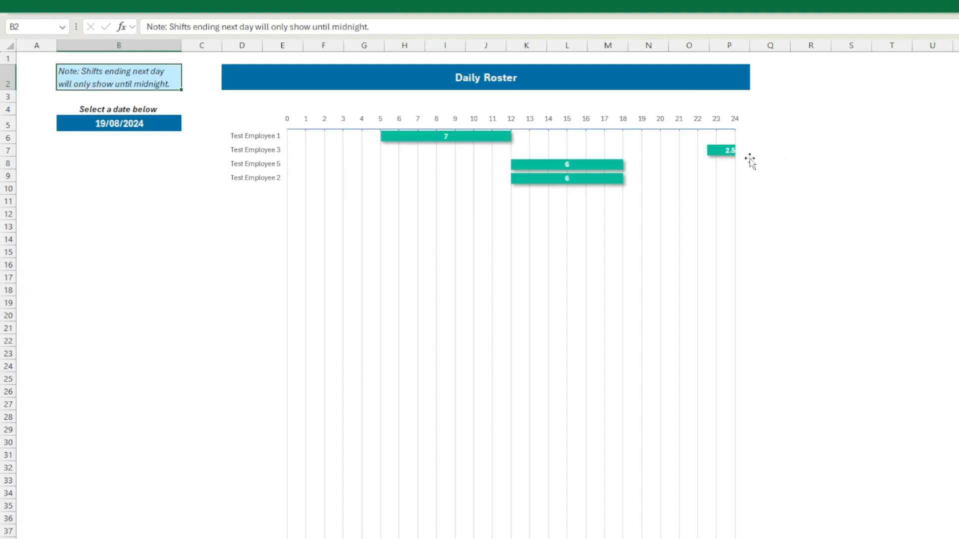
pyautogui.moveTo(712, 163)
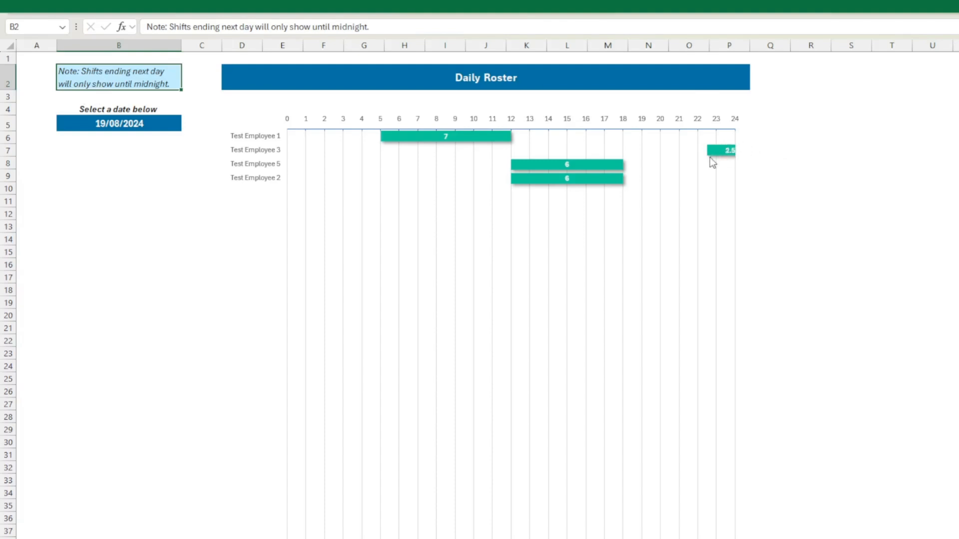
pyautogui.moveTo(711, 161)
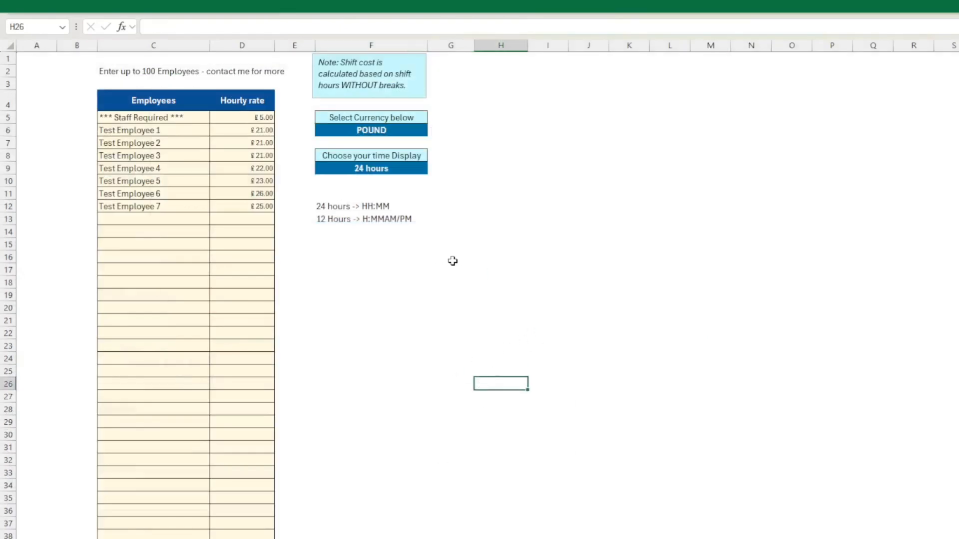
pyautogui.moveTo(304, 509)
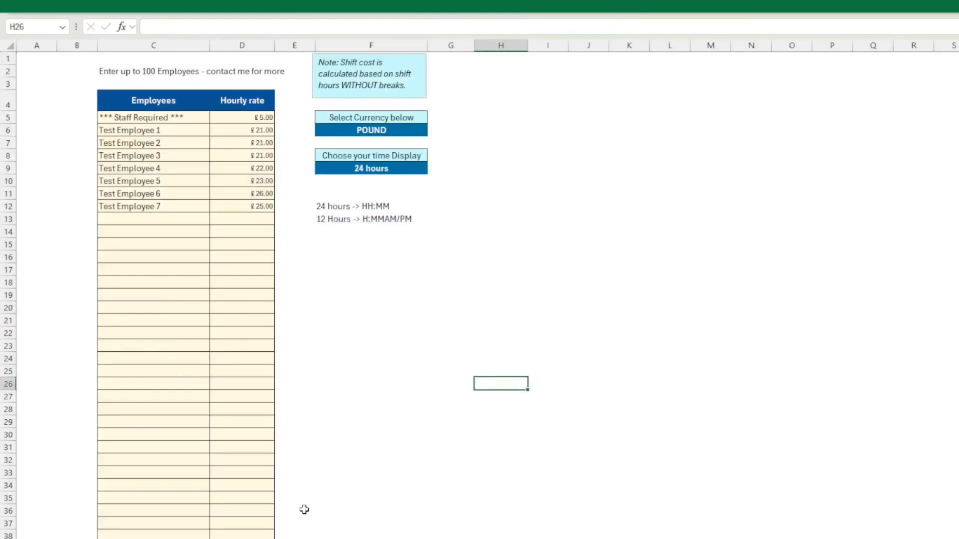
# Switch the Employees sheet's TimeFormat choice from 24 Hours to 12 Hours
pyautogui.click(370, 73)
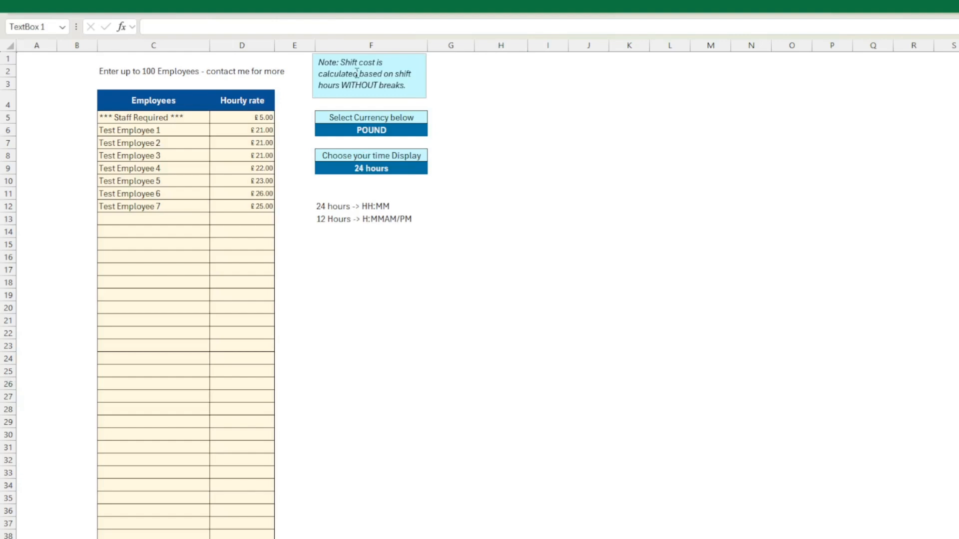
pyautogui.click(368, 73)
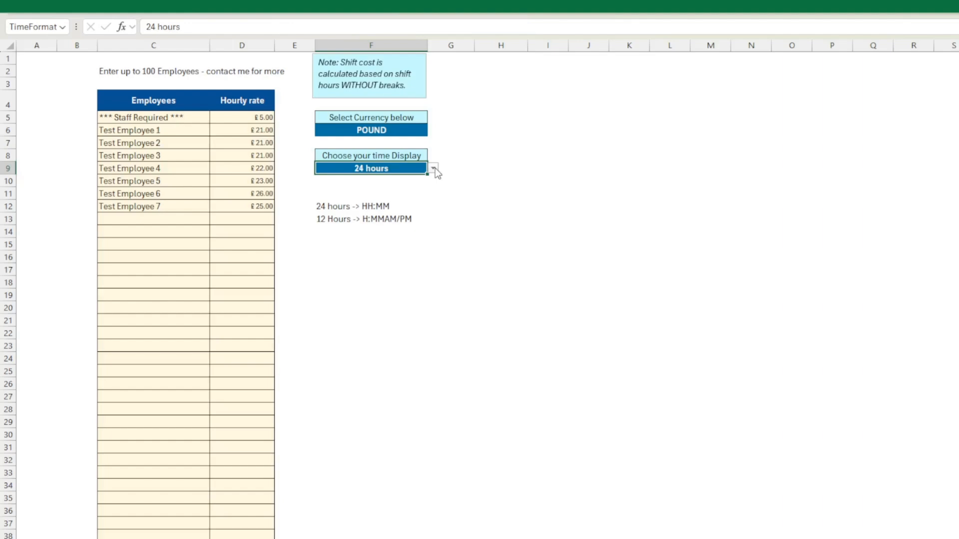
pyautogui.click(450, 167)
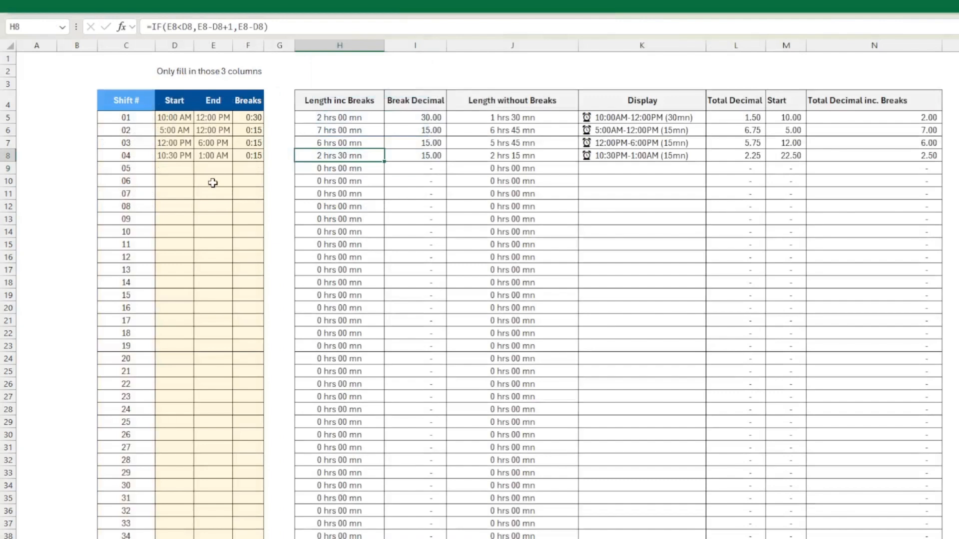
pyautogui.moveTo(181, 165)
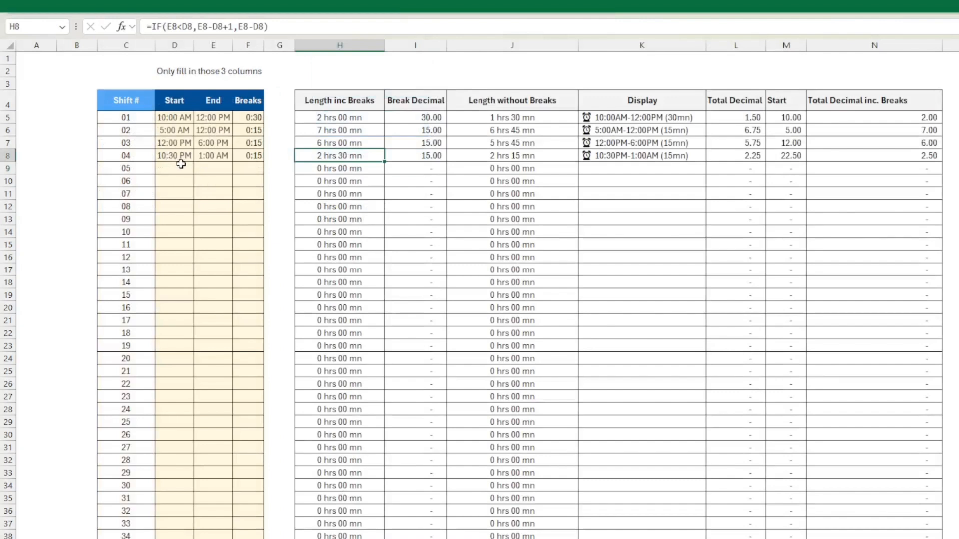
pyautogui.moveTo(183, 143)
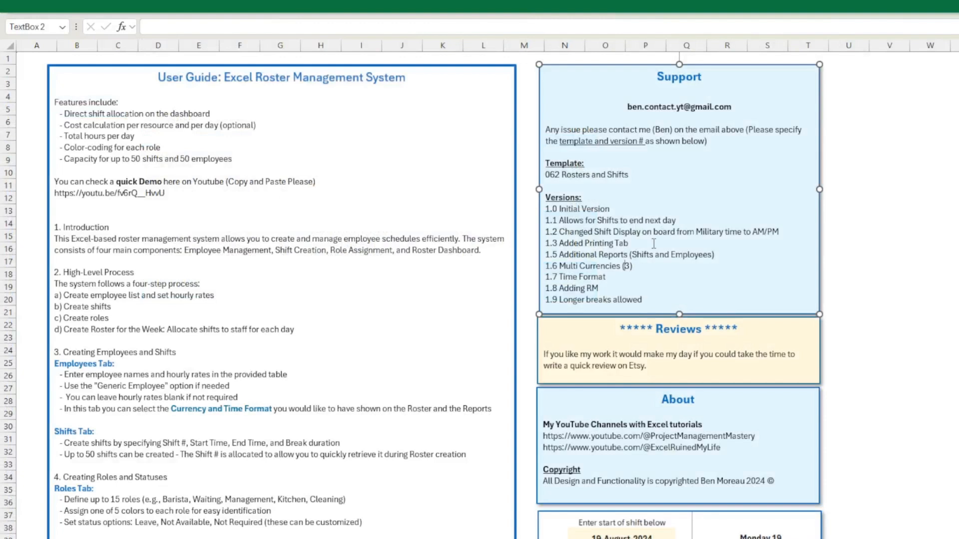
# Start editing the Support text box beside the version history
pyautogui.doubleClick(628, 255)
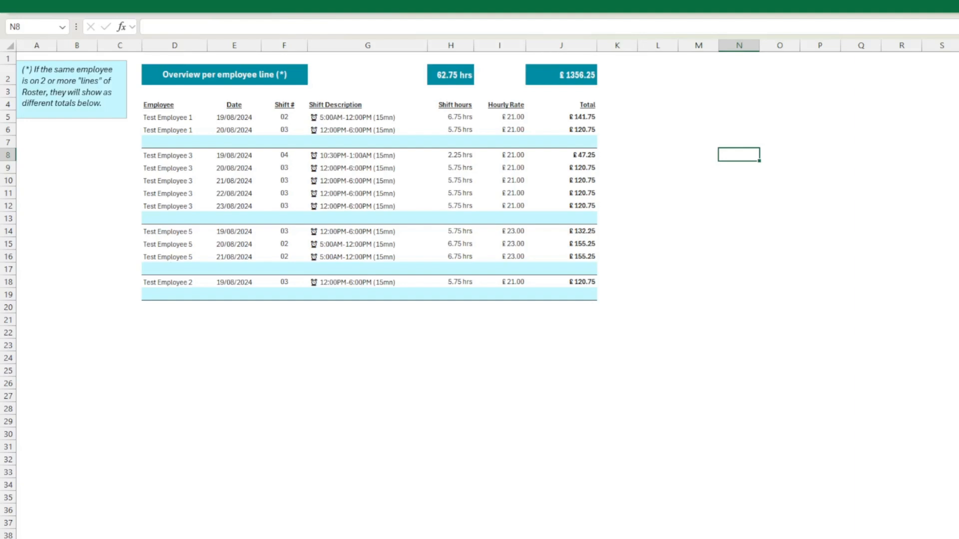
pyautogui.moveTo(334, 237)
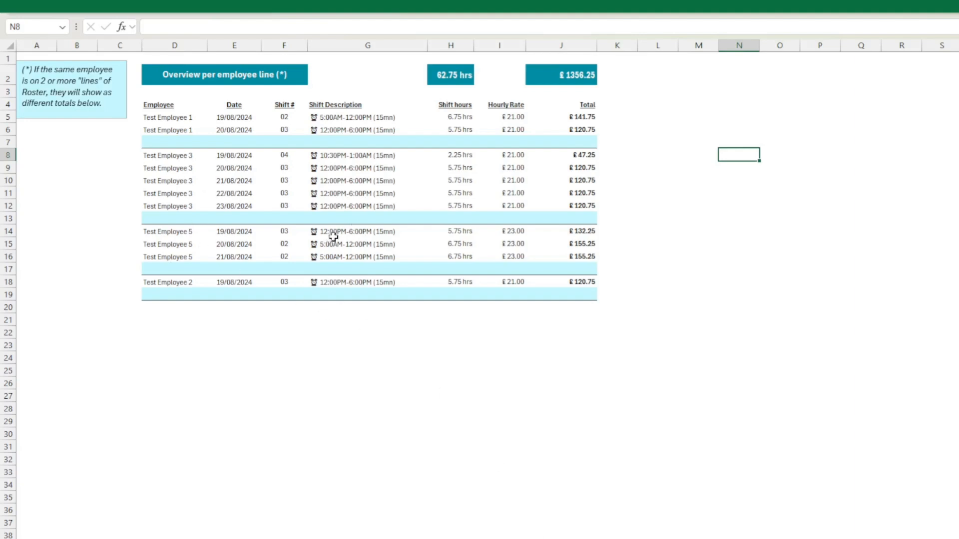
pyautogui.moveTo(250, 97)
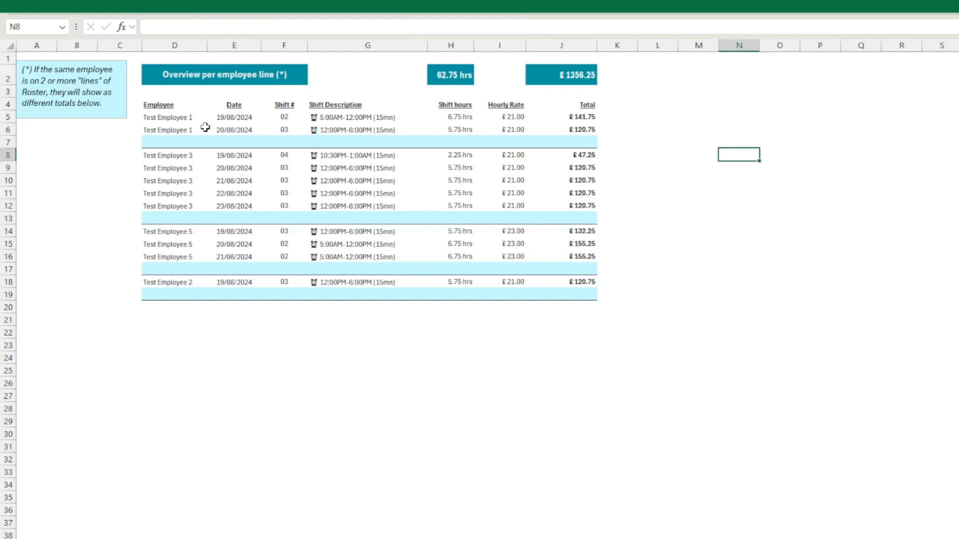
pyautogui.moveTo(280, 123)
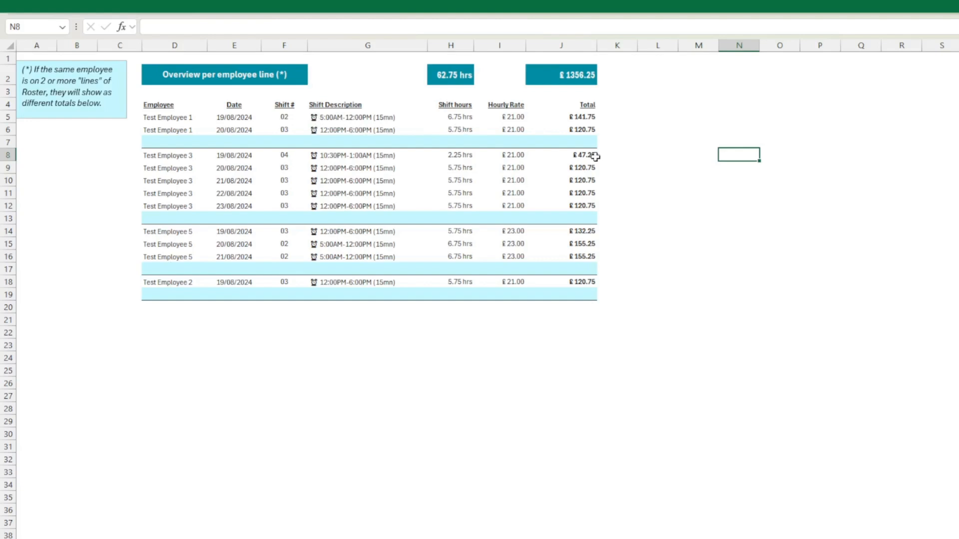
pyautogui.moveTo(595, 127)
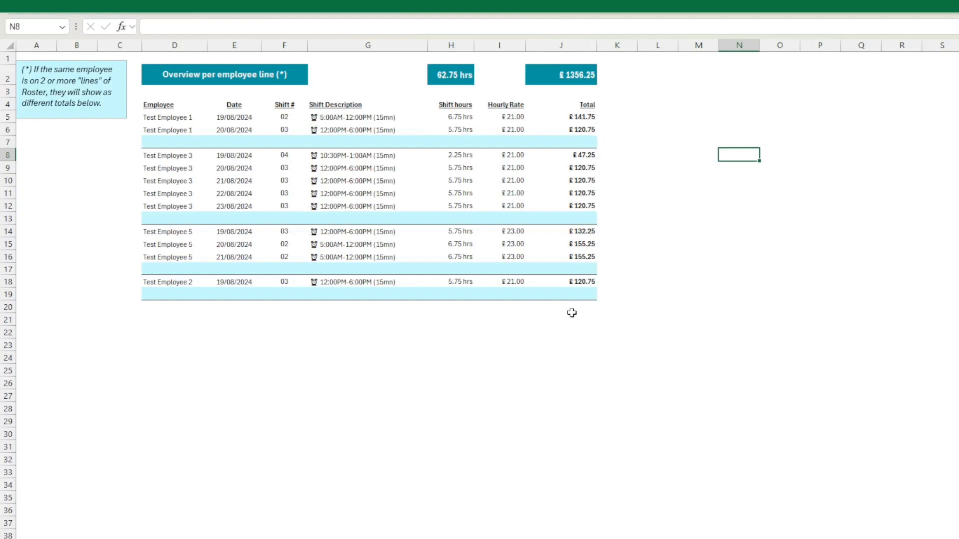
pyautogui.moveTo(490, 524)
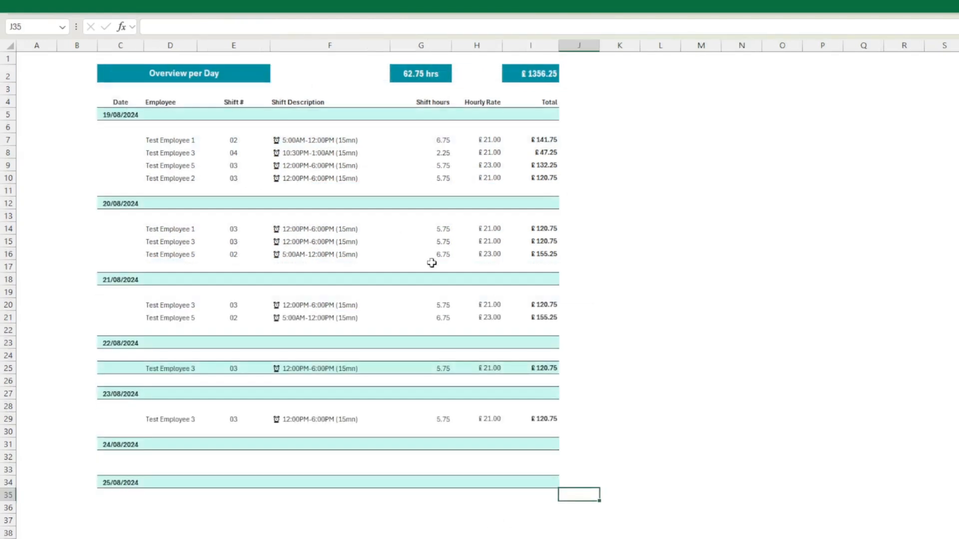
pyautogui.moveTo(472, 158)
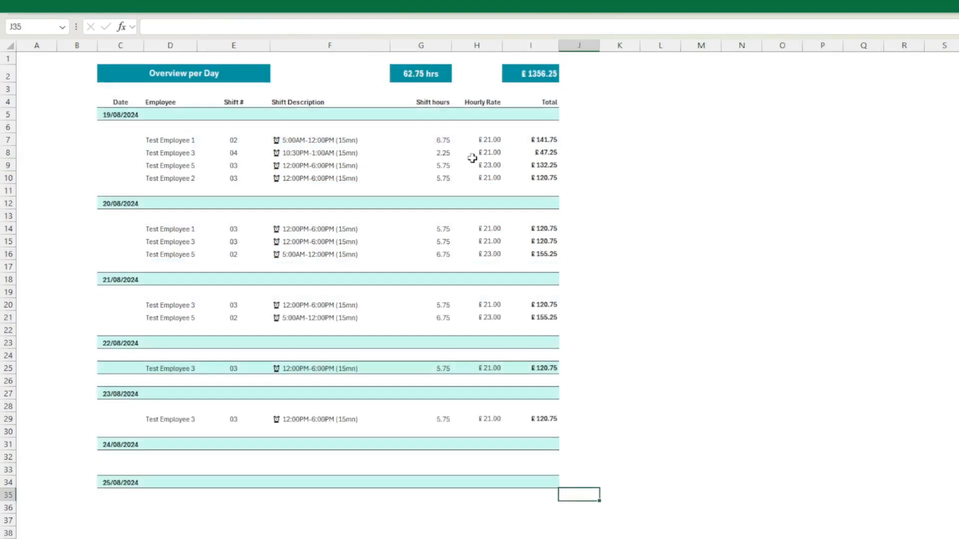
pyautogui.moveTo(112, 123)
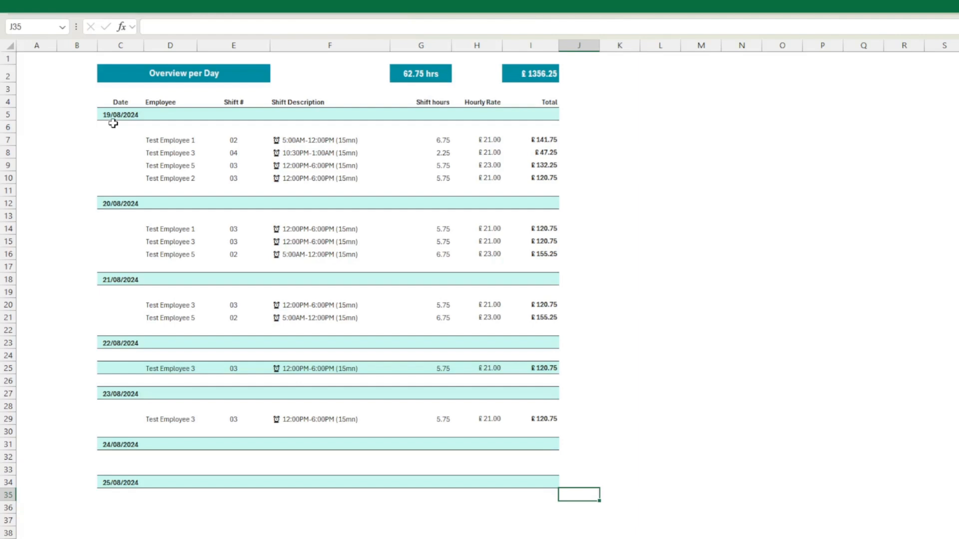
pyautogui.moveTo(157, 137)
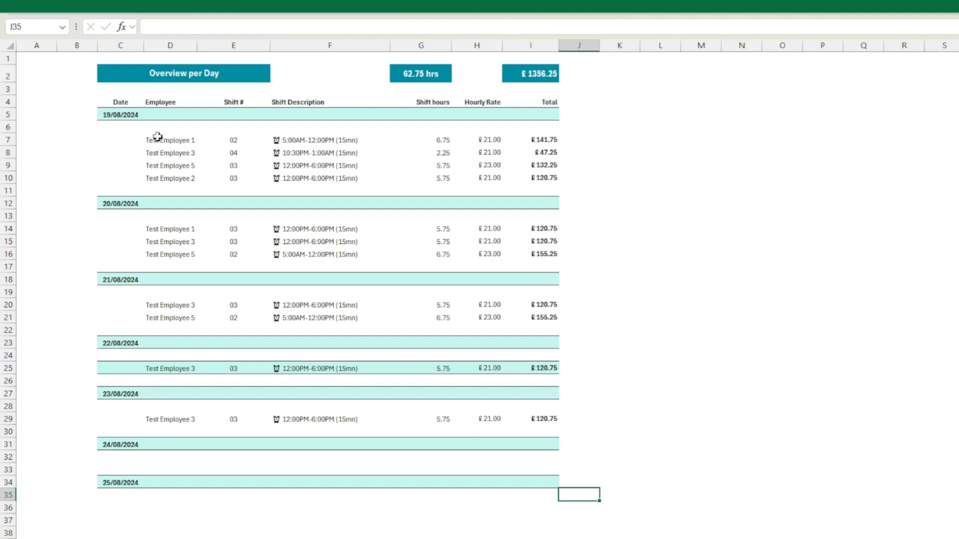
pyautogui.moveTo(189, 406)
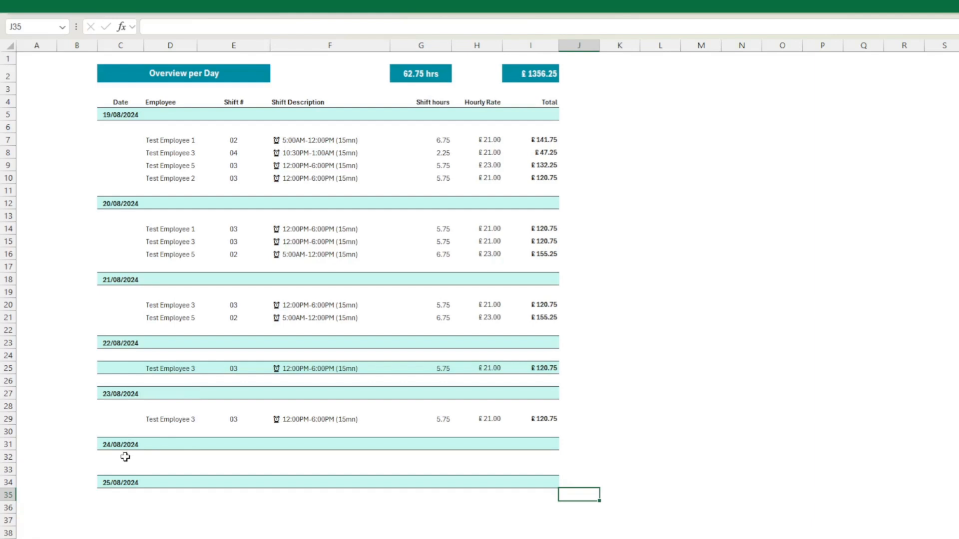
pyautogui.moveTo(537, 439)
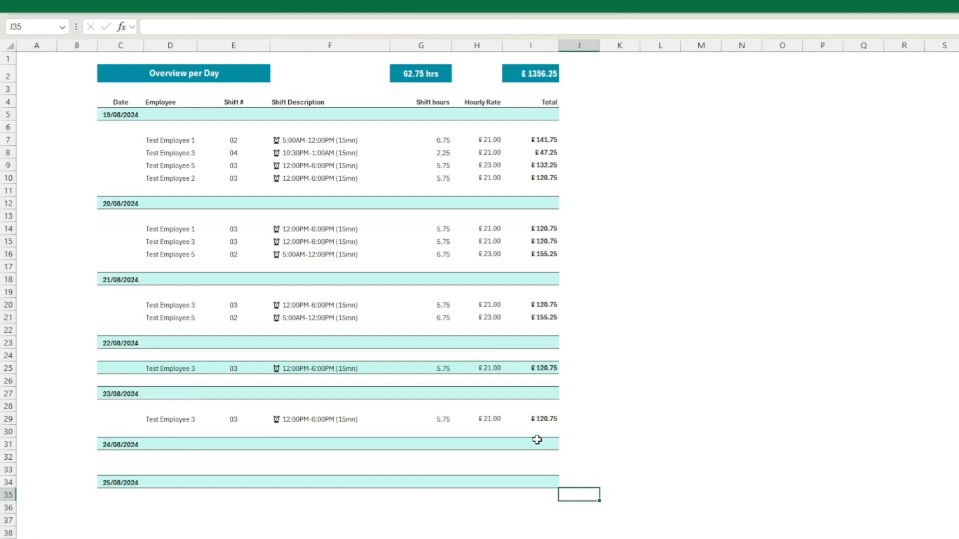
pyautogui.moveTo(285, 203)
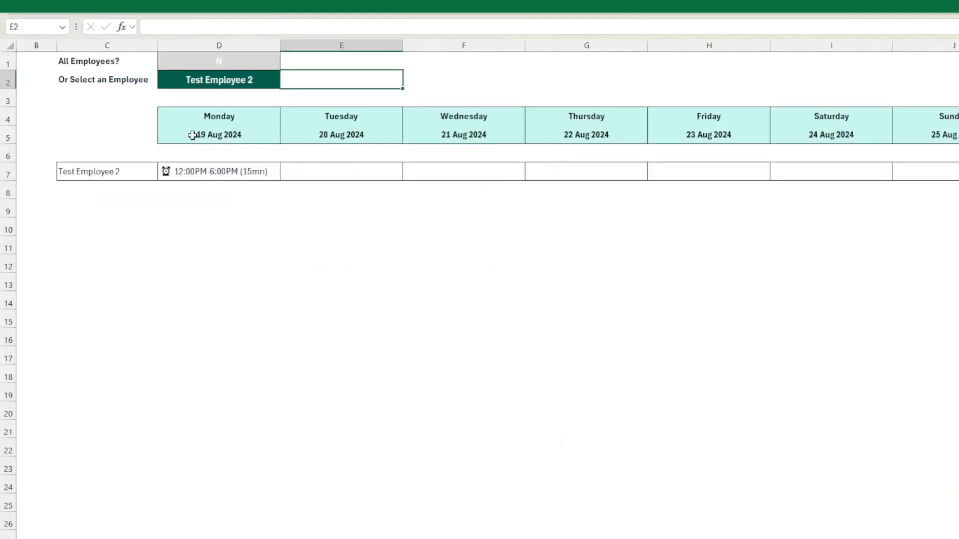
pyautogui.moveTo(205, 86)
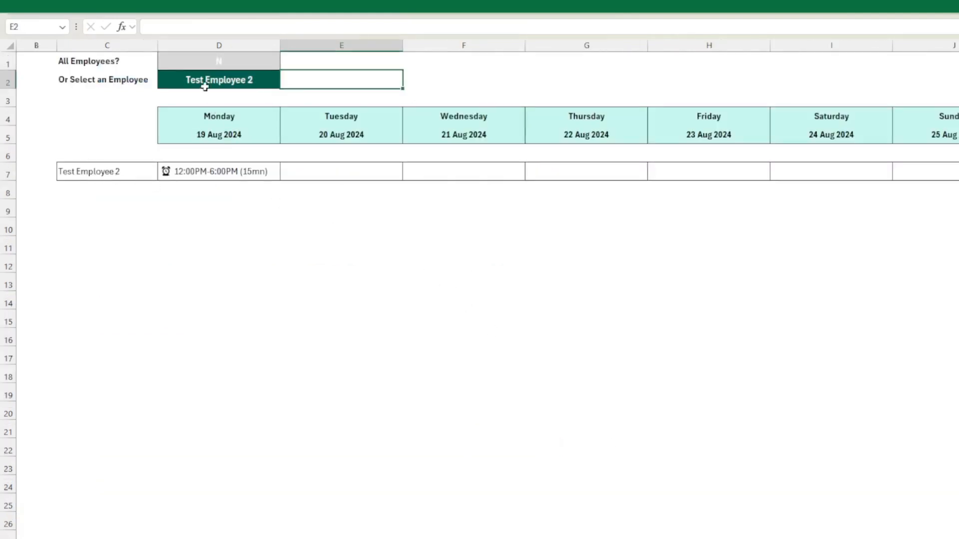
# Show the weekly roster for all employees, then only Test Employee 3's shifts
pyautogui.click(218, 80)
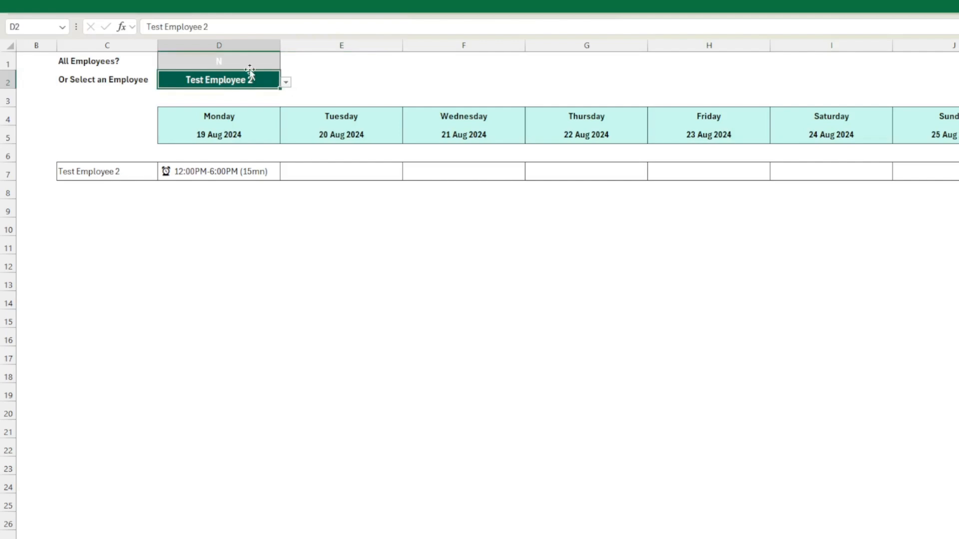
pyautogui.click(219, 61)
pyautogui.write('Y')
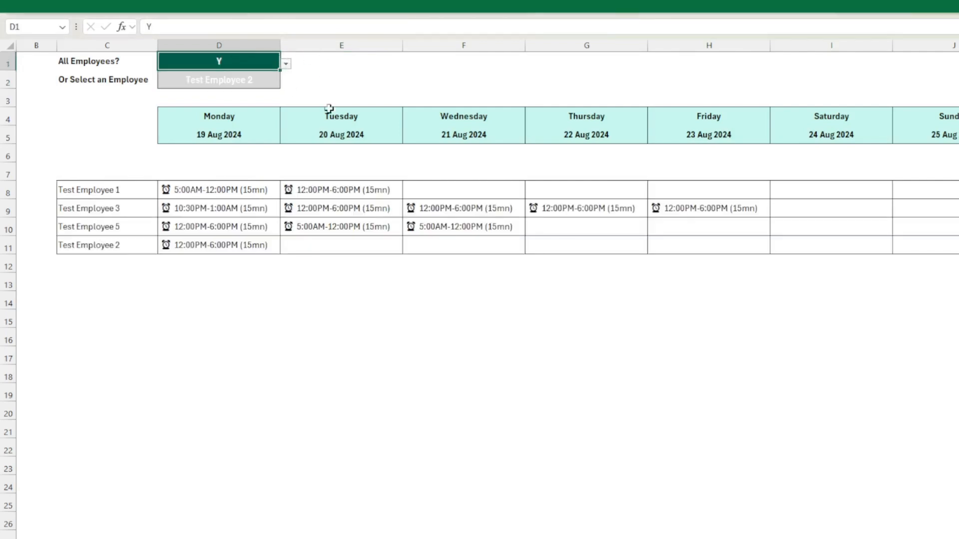
pyautogui.moveTo(680, 189)
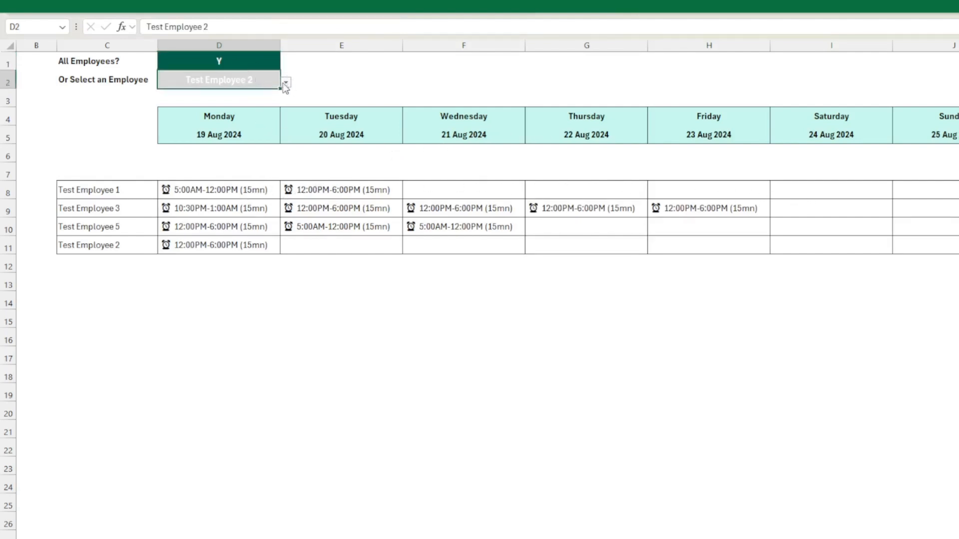
pyautogui.click(219, 61)
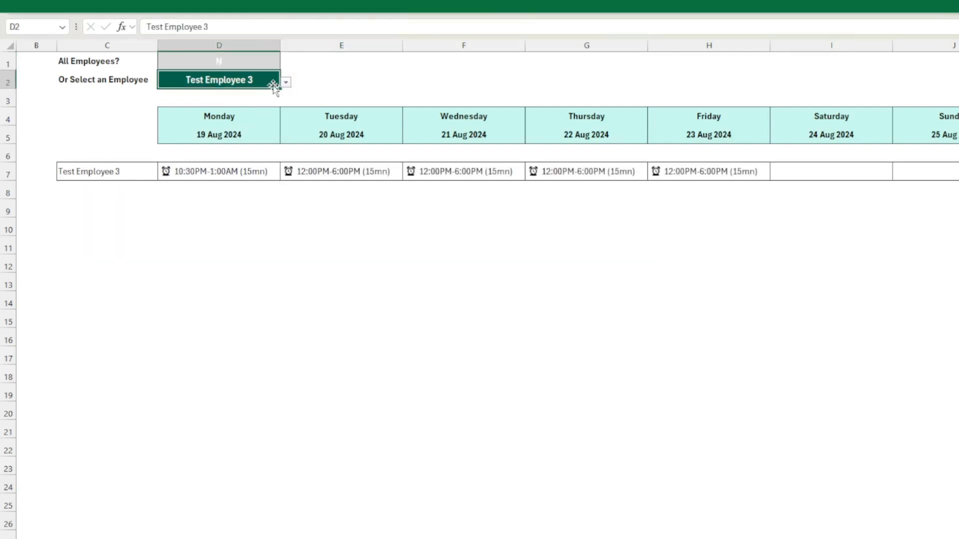
pyautogui.click(285, 81)
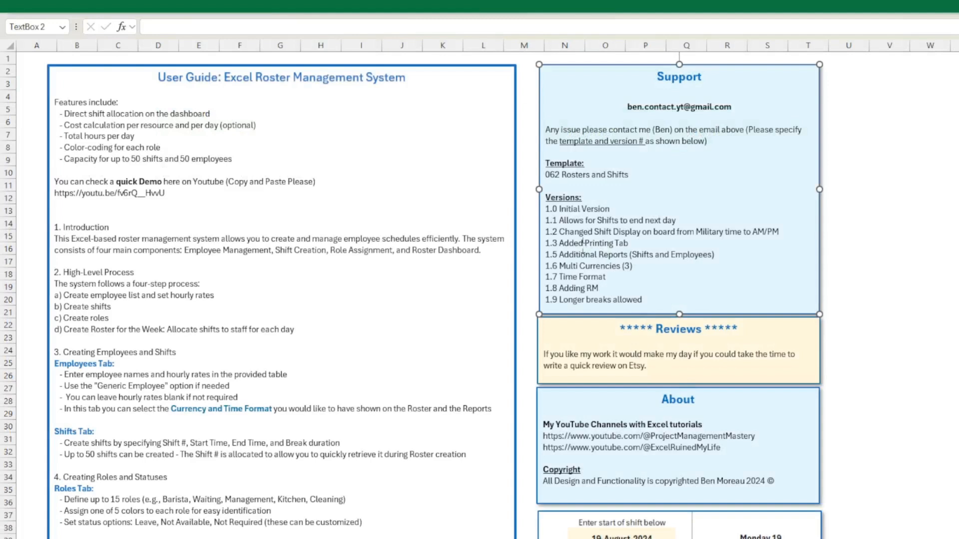
# Review the Select Currency (POUND) and time display settings on the Employees sheet
pyautogui.doubleClick(596, 265)
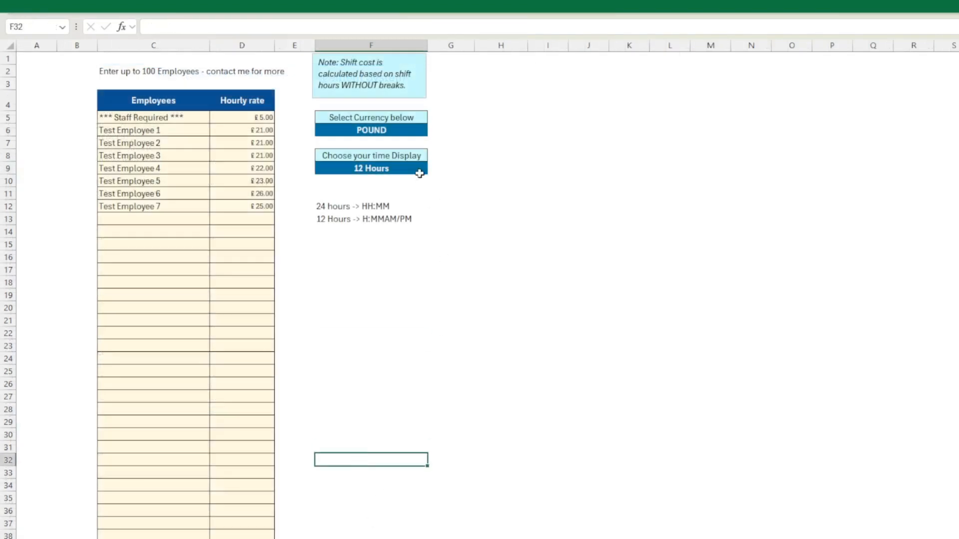
pyautogui.click(372, 130)
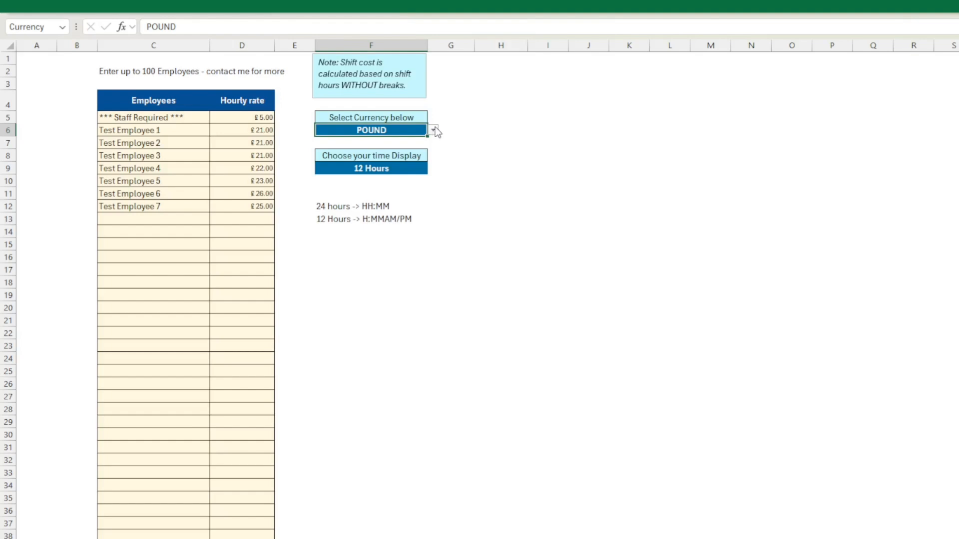
pyautogui.moveTo(350, 145)
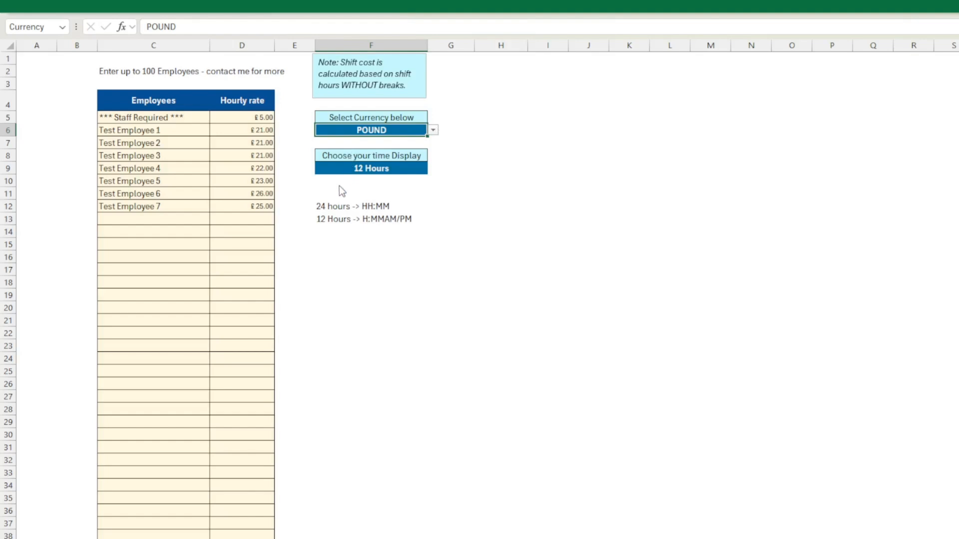
pyautogui.moveTo(339, 188)
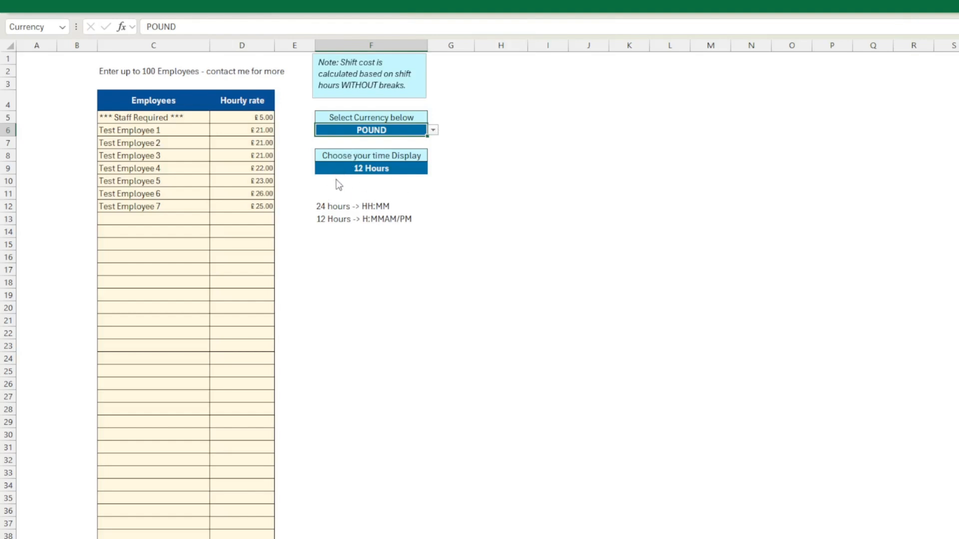
pyautogui.moveTo(335, 181)
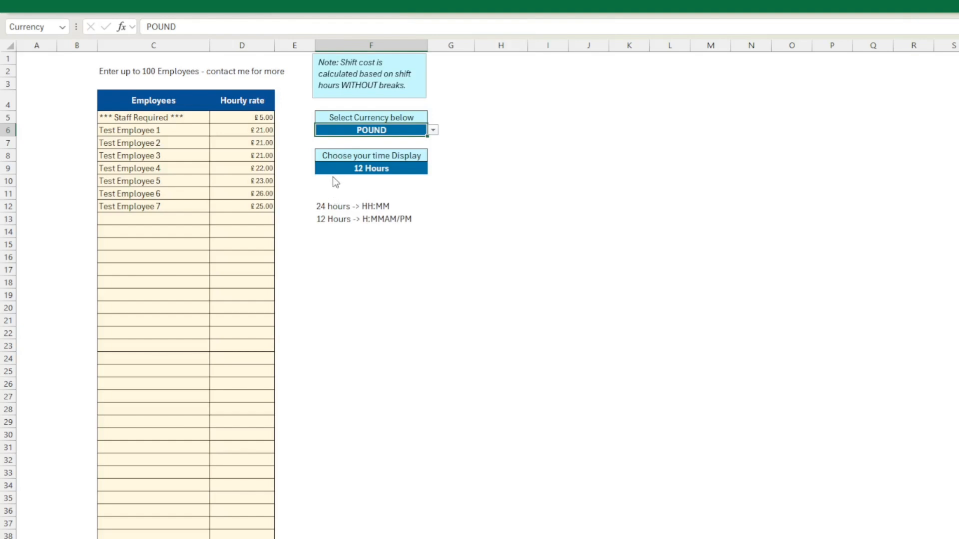
pyautogui.click(372, 244)
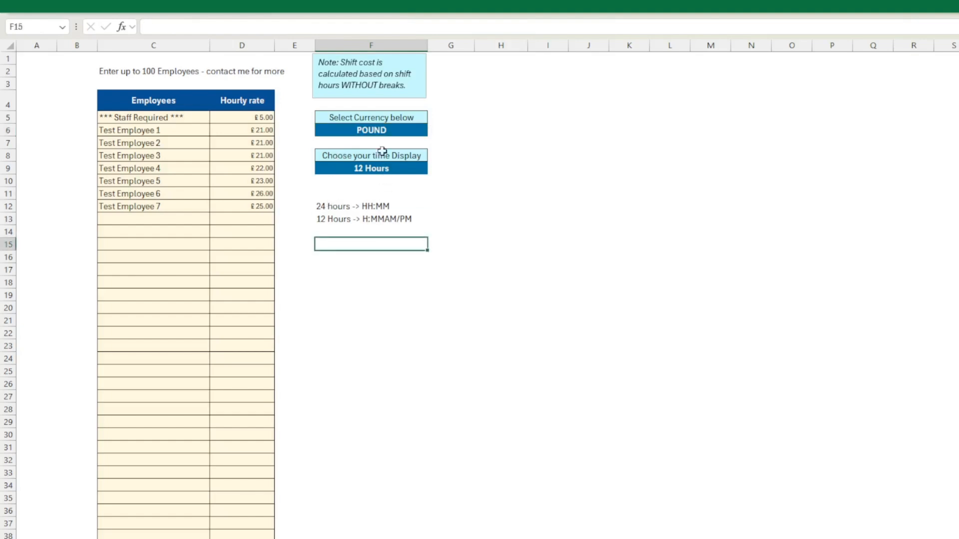
pyautogui.click(371, 130)
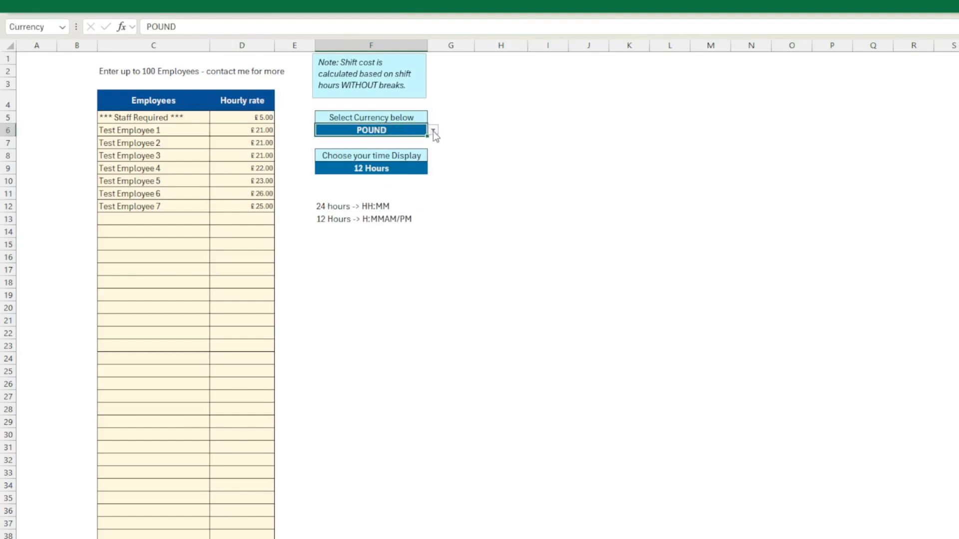
pyautogui.moveTo(355, 156)
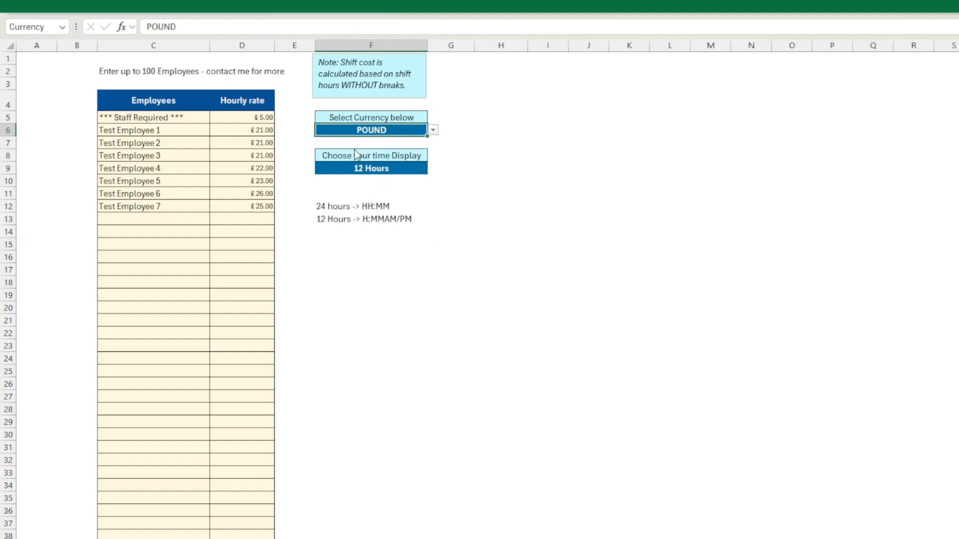
pyautogui.click(371, 130)
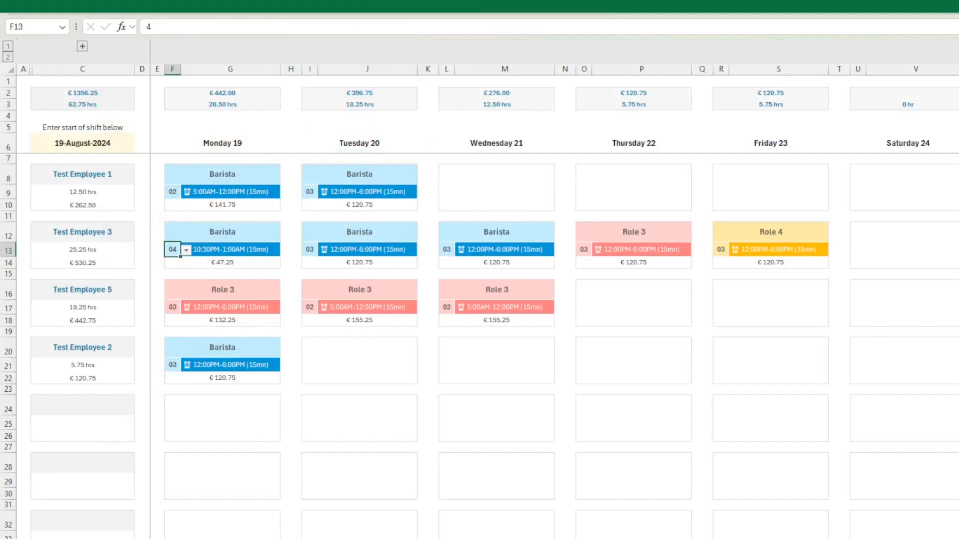
# Reveal the cost formula for Test Employee 2's Monday shift: looked-up hours times hourly rate
pyautogui.click(222, 378)
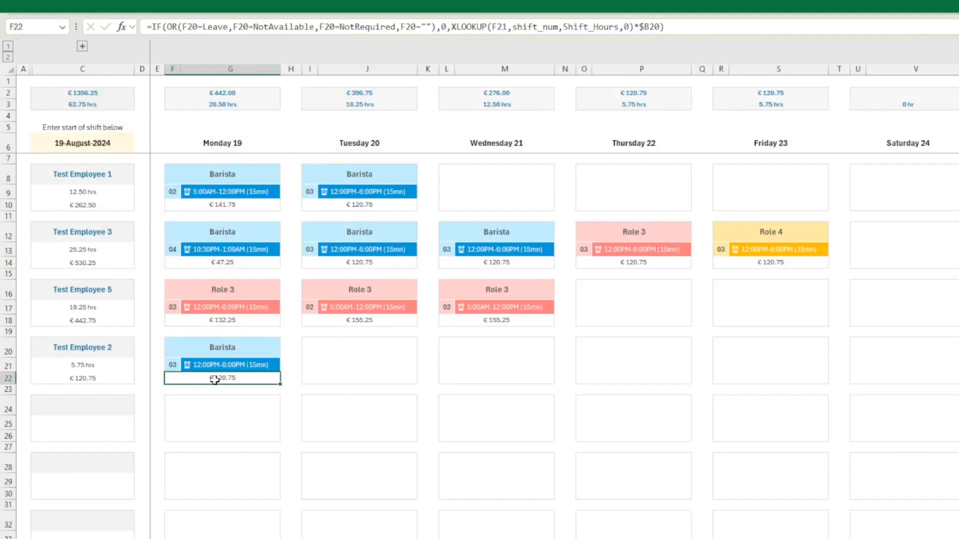
pyautogui.moveTo(211, 50)
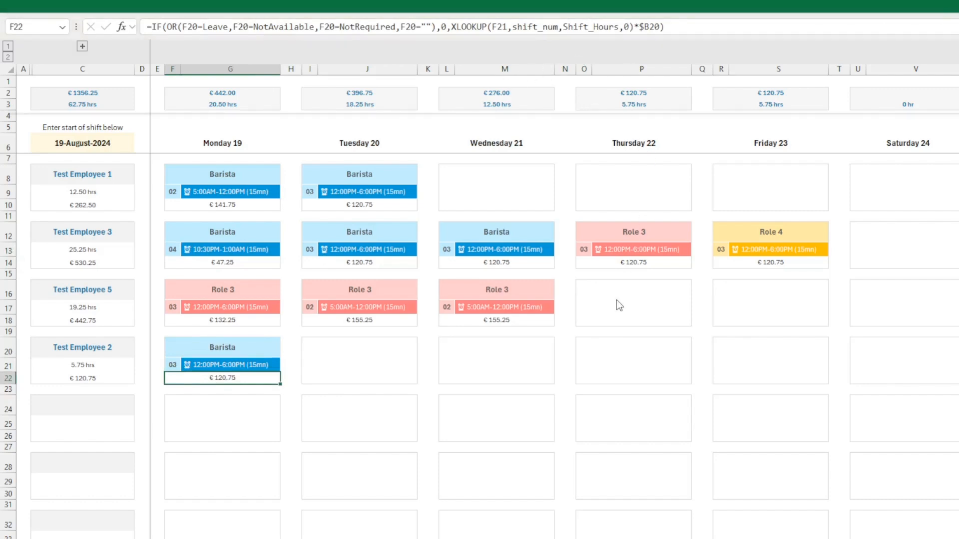
pyautogui.moveTo(429, 455)
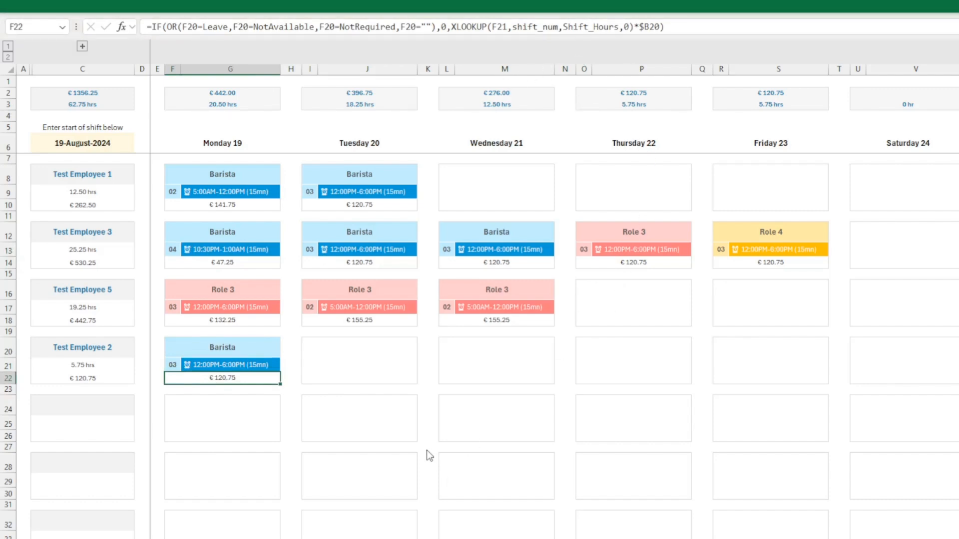
pyautogui.moveTo(453, 446)
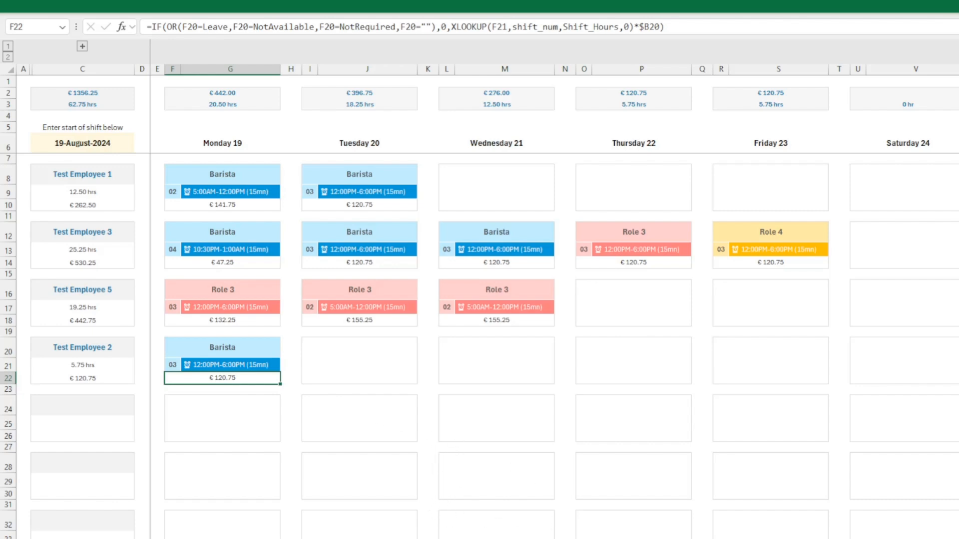
pyautogui.moveTo(260, 403)
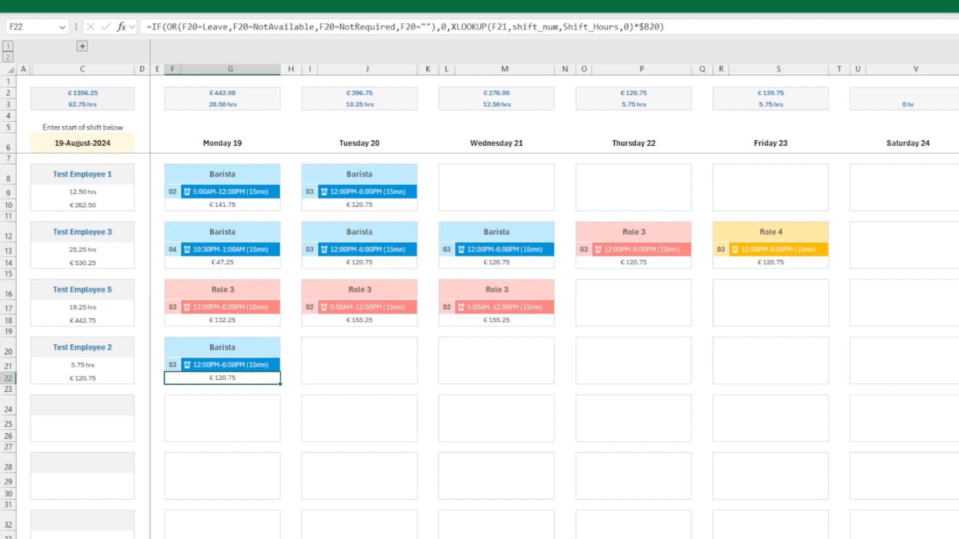
pyautogui.moveTo(320, 455)
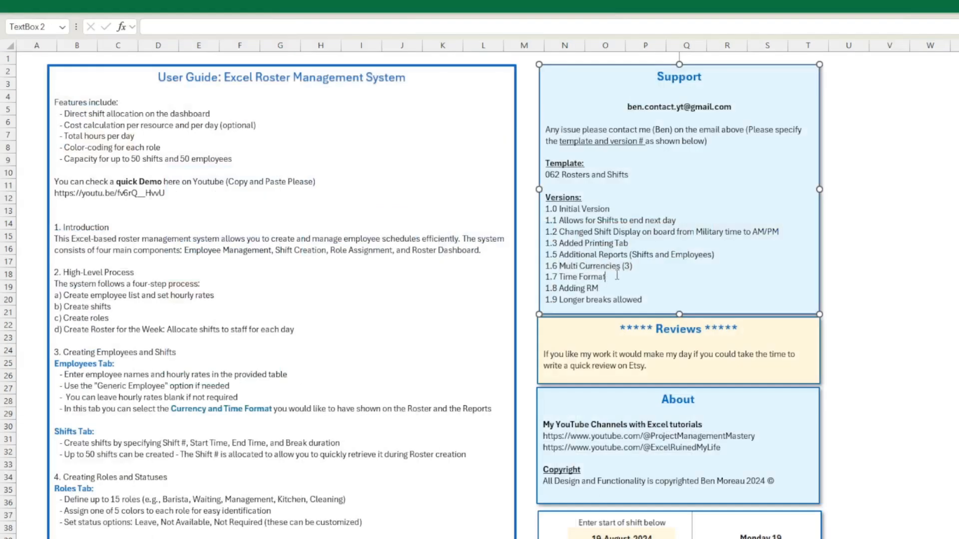
# Inspect shift 04's overnight length formula, which adds a day when end precedes start
pyautogui.doubleClick(576, 276)
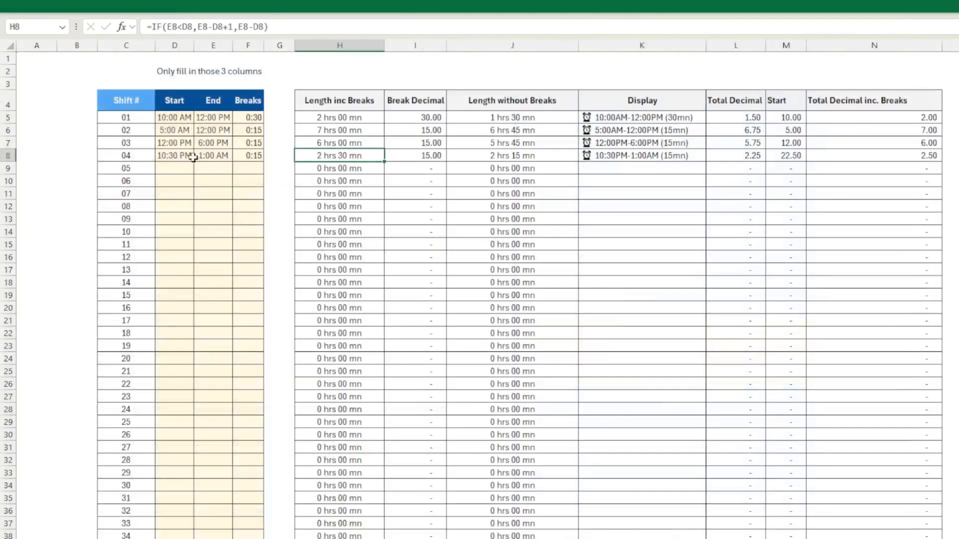
# Check shift 04's 15-minute break entry, its length still 2 hrs 15 mn
pyautogui.click(248, 156)
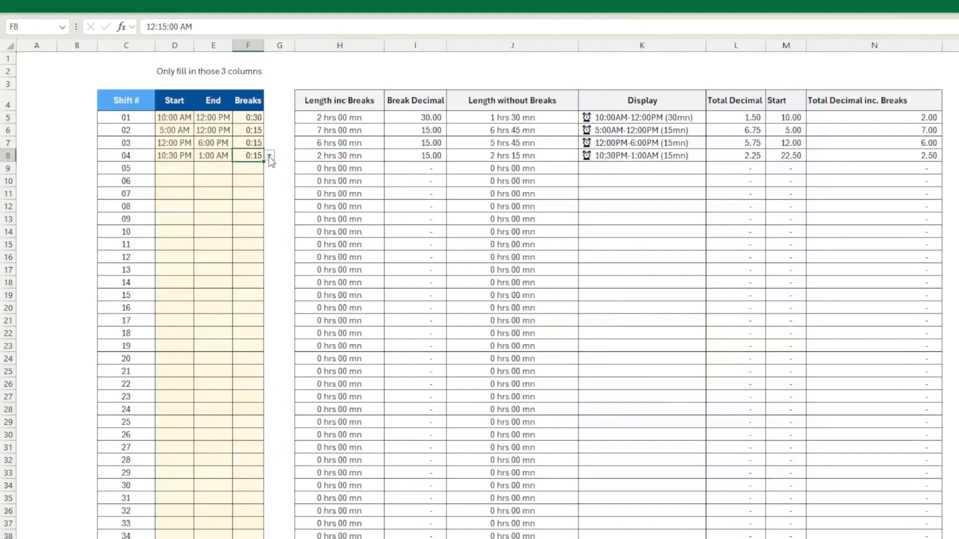
pyautogui.moveTo(271, 196)
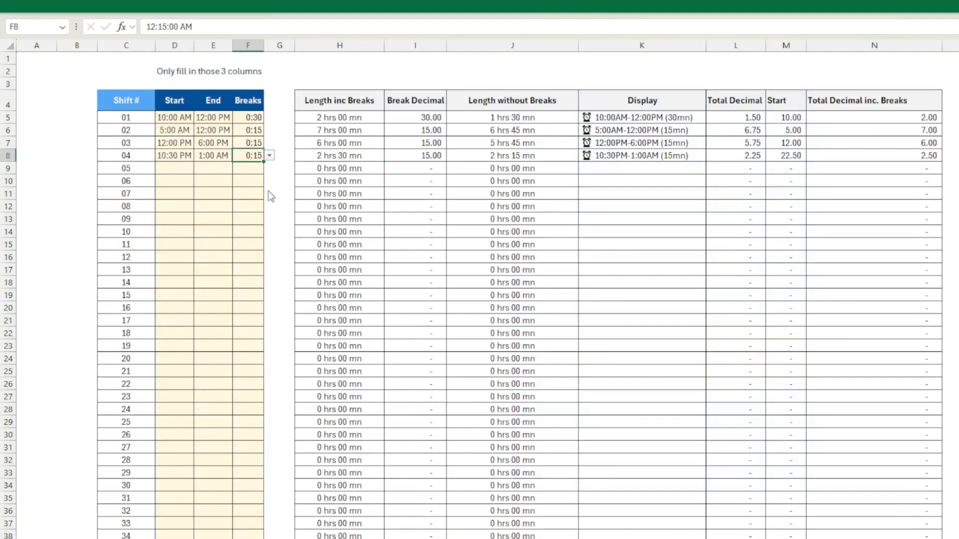
pyautogui.moveTo(266, 273)
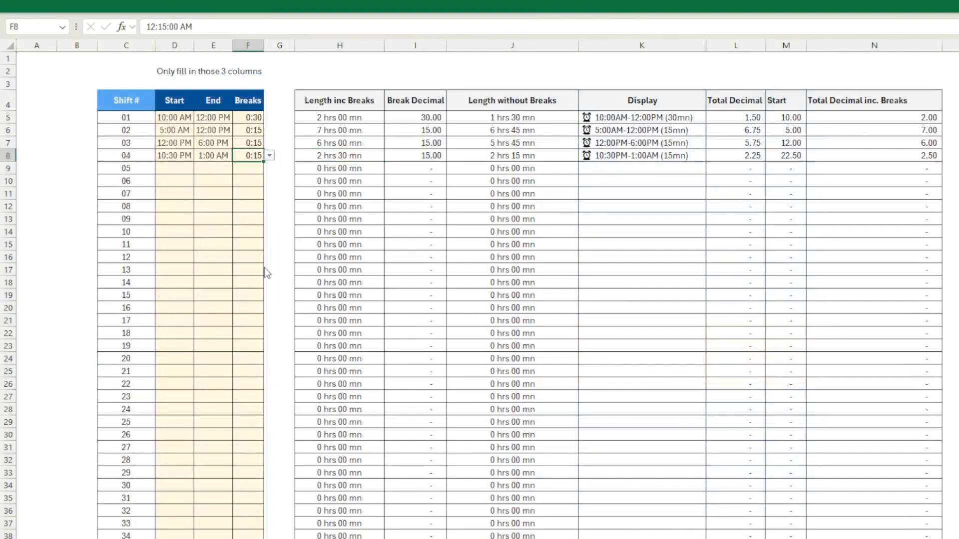
pyautogui.moveTo(262, 222)
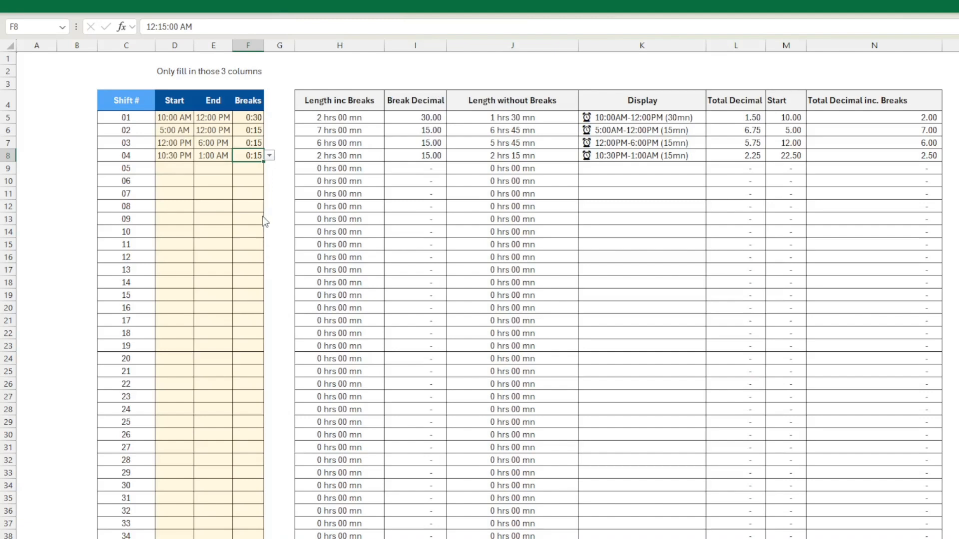
pyautogui.moveTo(267, 218)
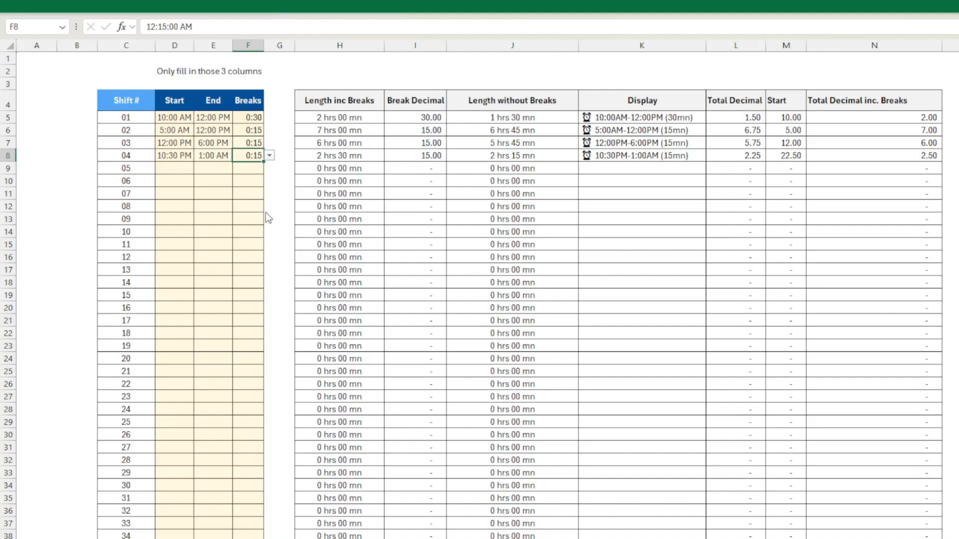
pyautogui.moveTo(271, 195)
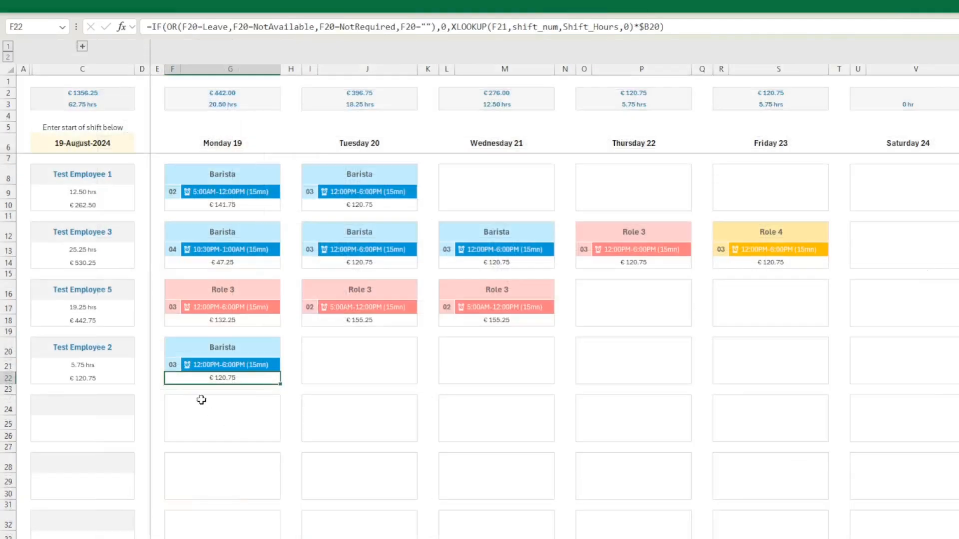
pyautogui.moveTo(105, 308)
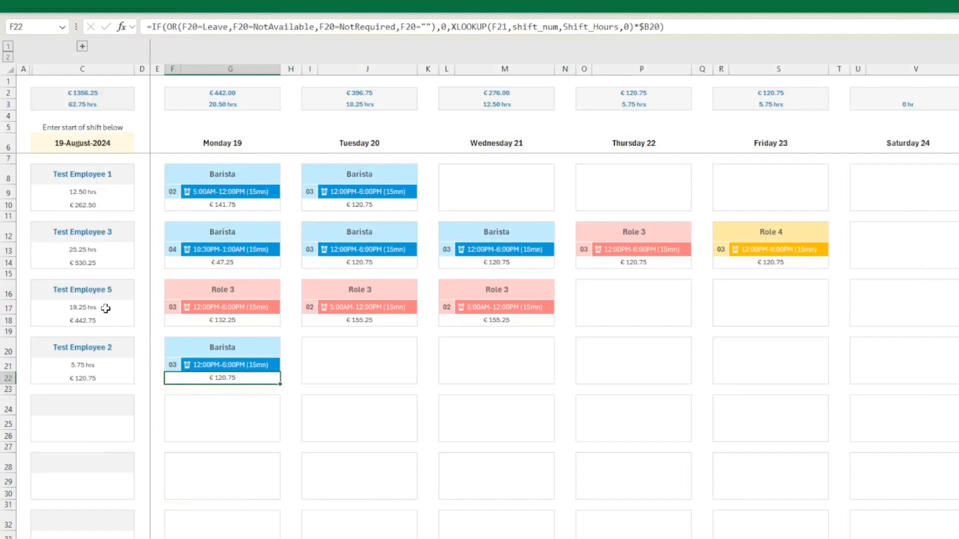
pyautogui.moveTo(222, 159)
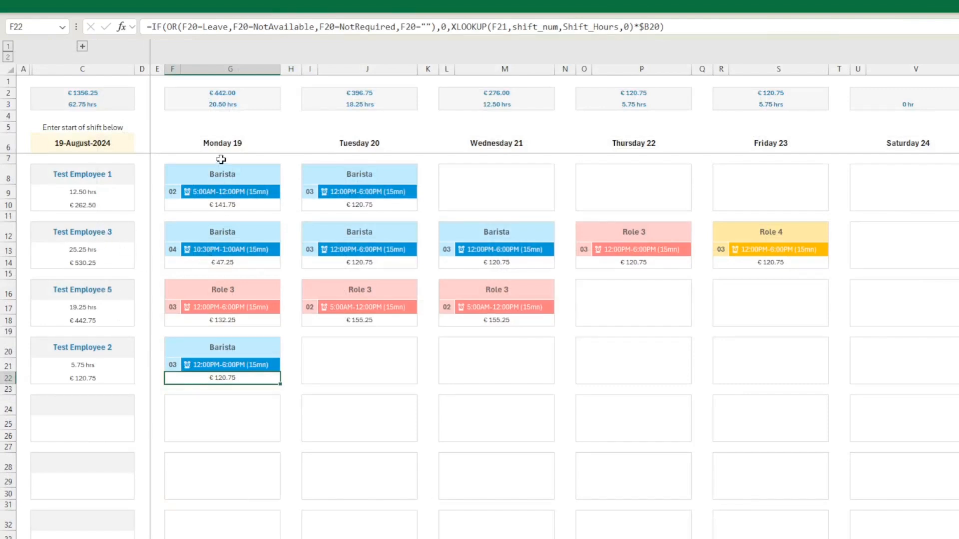
pyautogui.moveTo(81, 241)
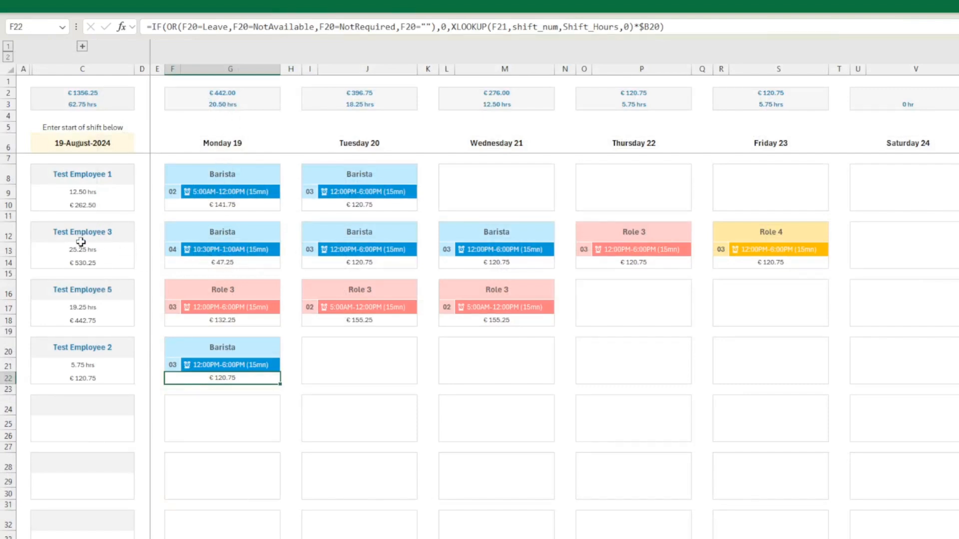
pyautogui.moveTo(116, 336)
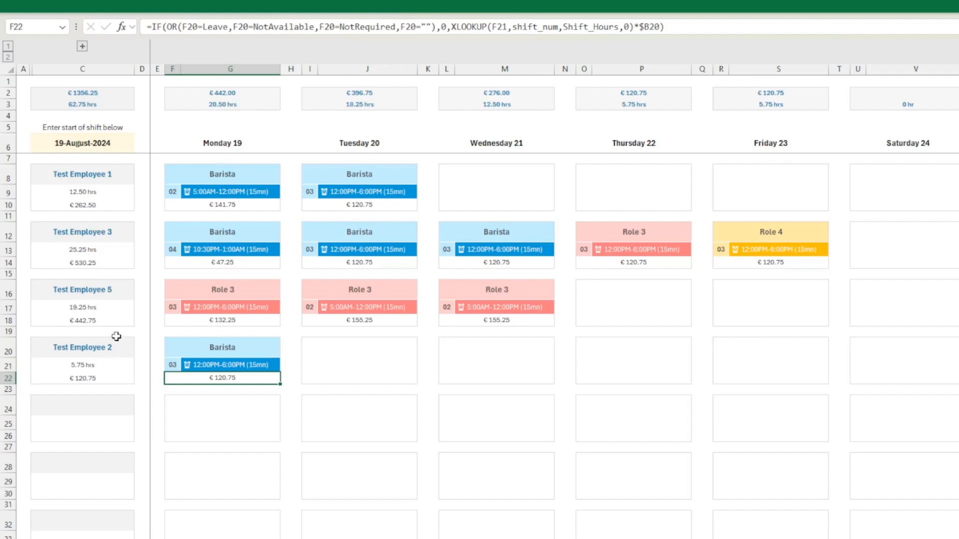
pyautogui.moveTo(98, 289)
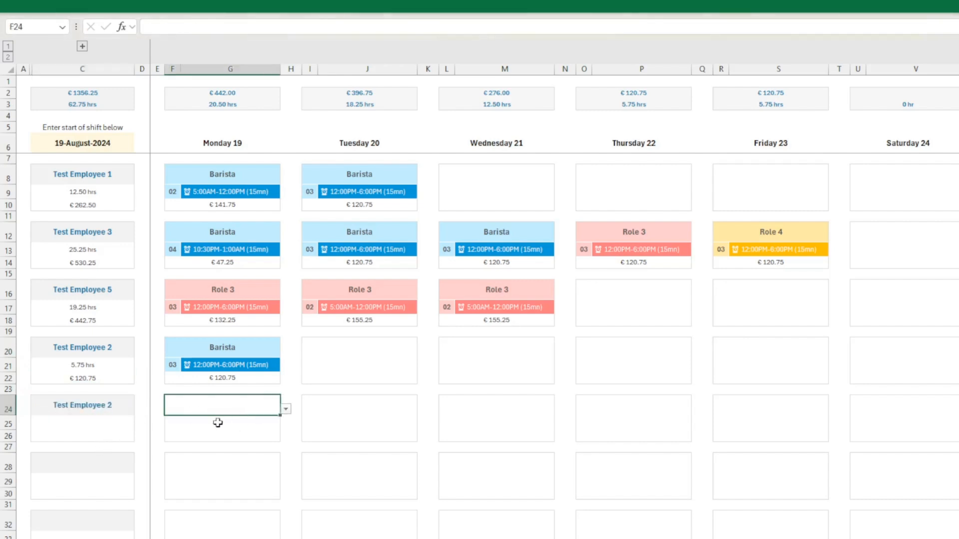
pyautogui.moveTo(238, 459)
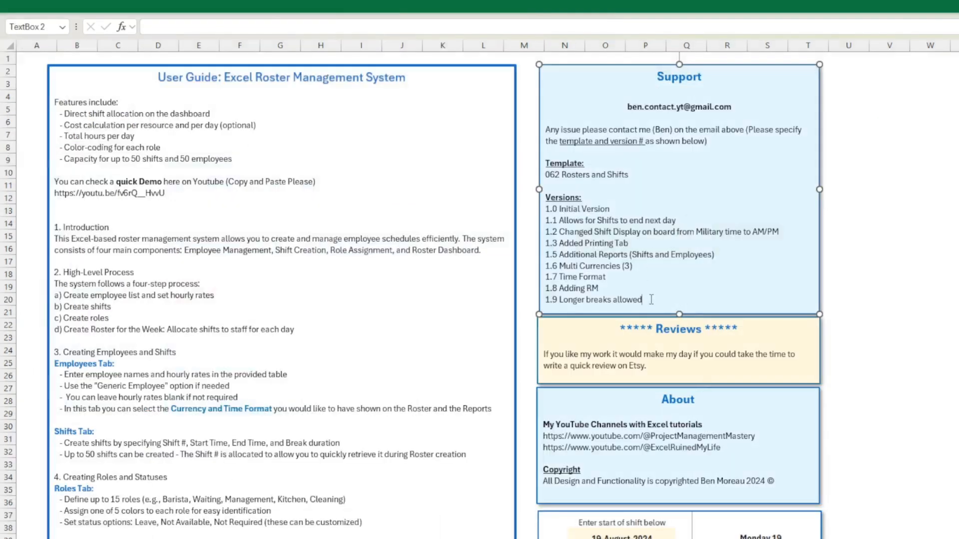
pyautogui.moveTo(548, 208); pyautogui.dragTo(642, 300)
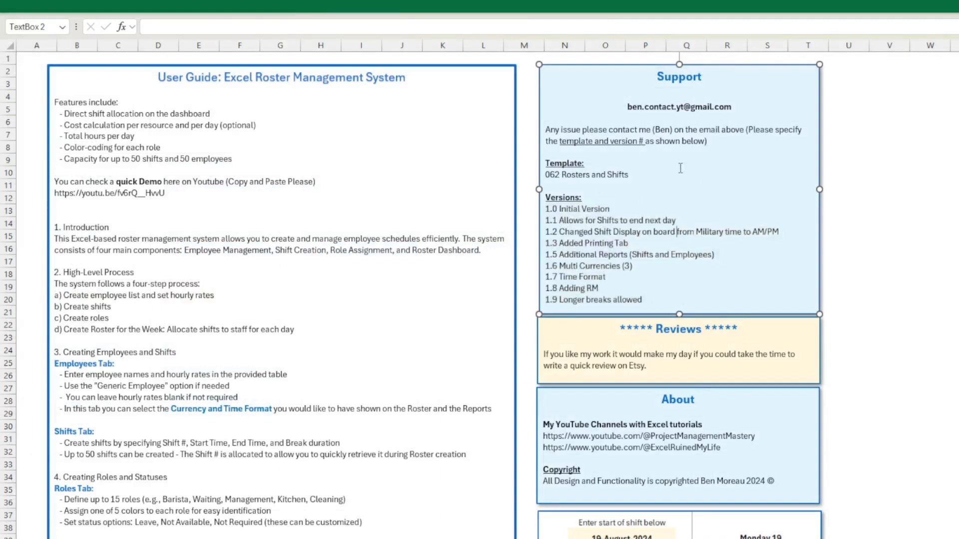
pyautogui.moveTo(675, 354)
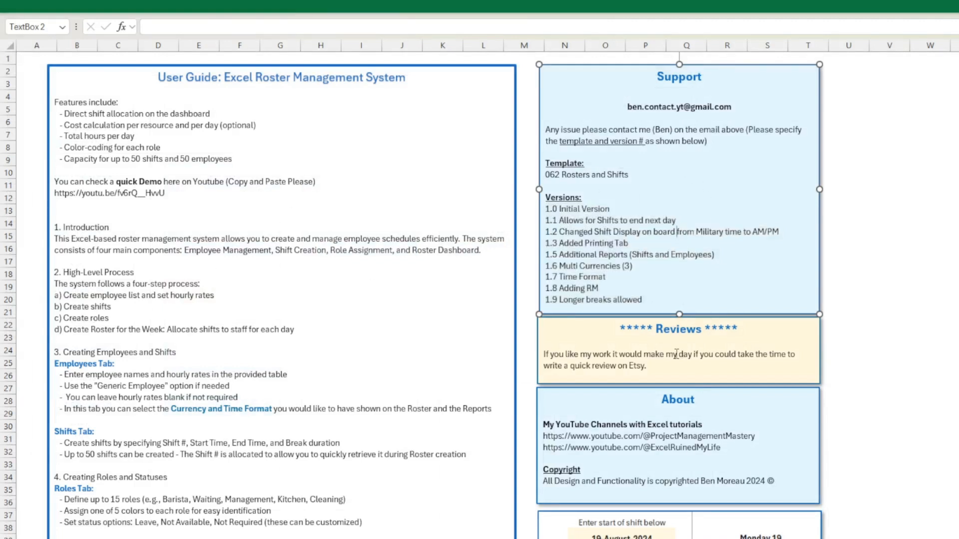
pyautogui.moveTo(293, 427)
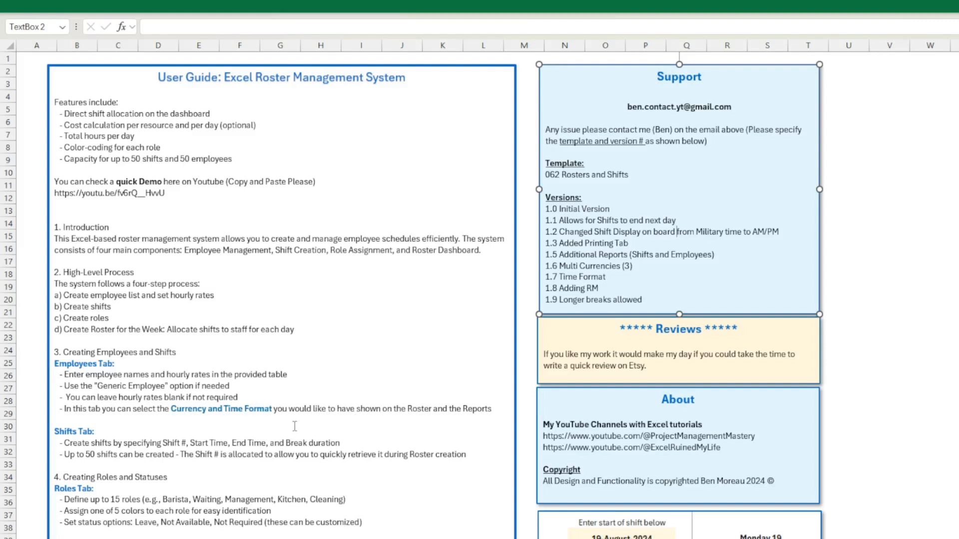